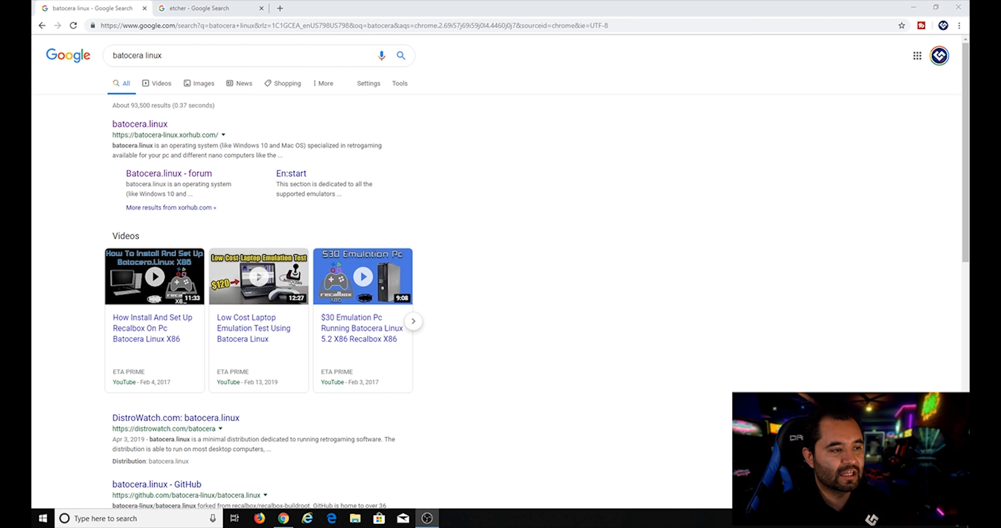
{"action": "mouse_move", "coordinate": [152, 135]}
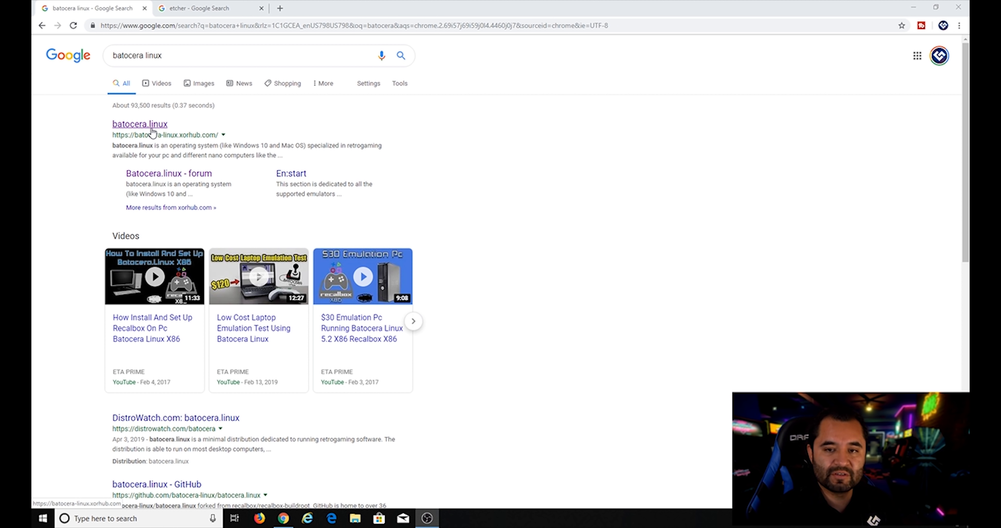
Return to the batocera linux search results and open the batocera.linux project website.
{"action": "left_click", "coordinate": [201, 7]}
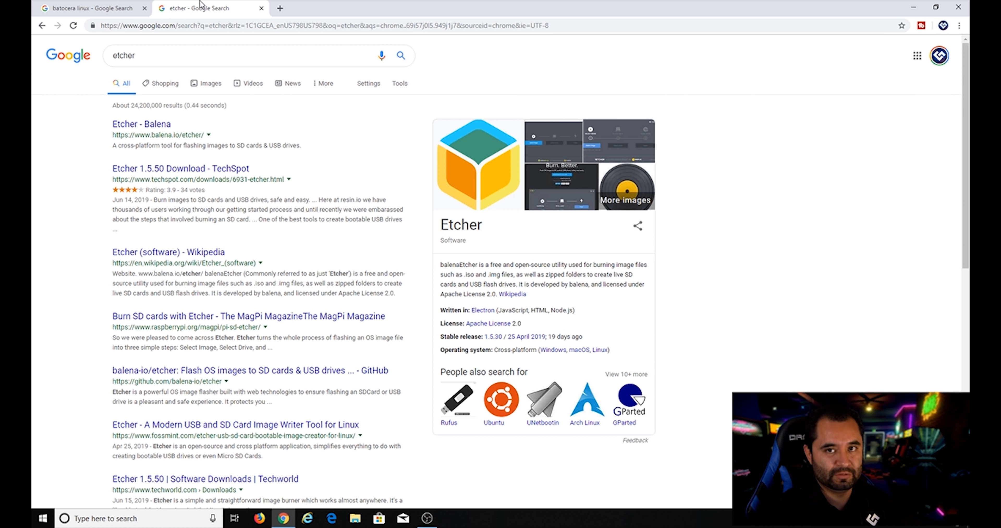
{"action": "mouse_move", "coordinate": [49, 125]}
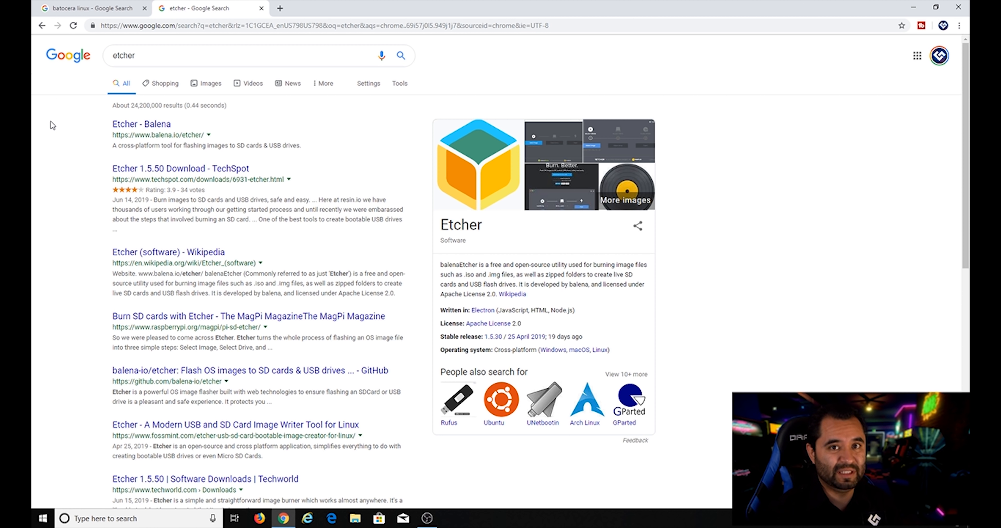
{"action": "mouse_move", "coordinate": [176, 115]}
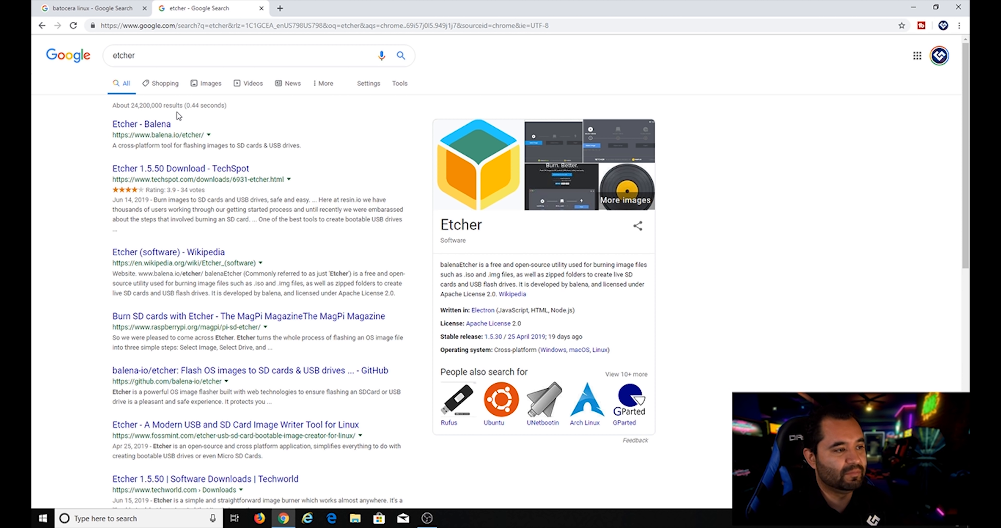
{"action": "mouse_move", "coordinate": [165, 118]}
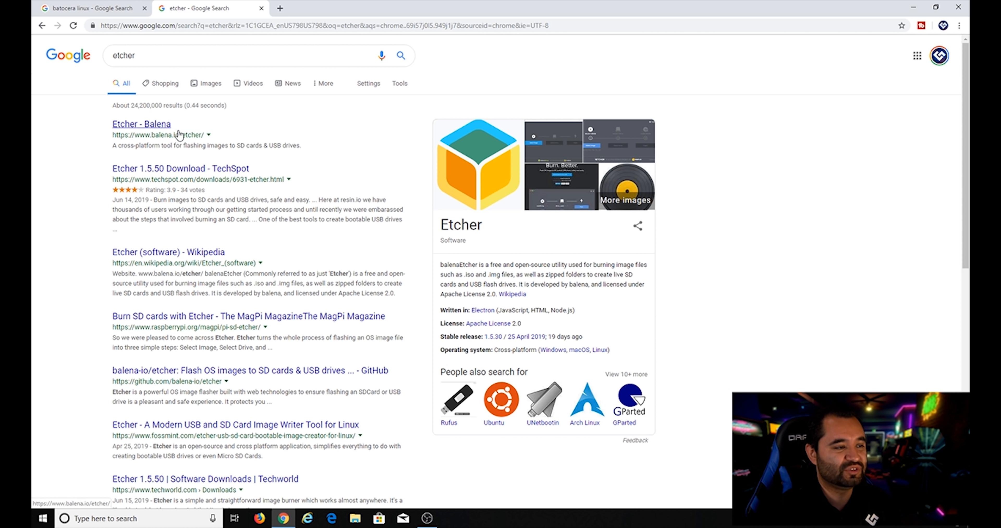
{"action": "left_click", "coordinate": [86, 8]}
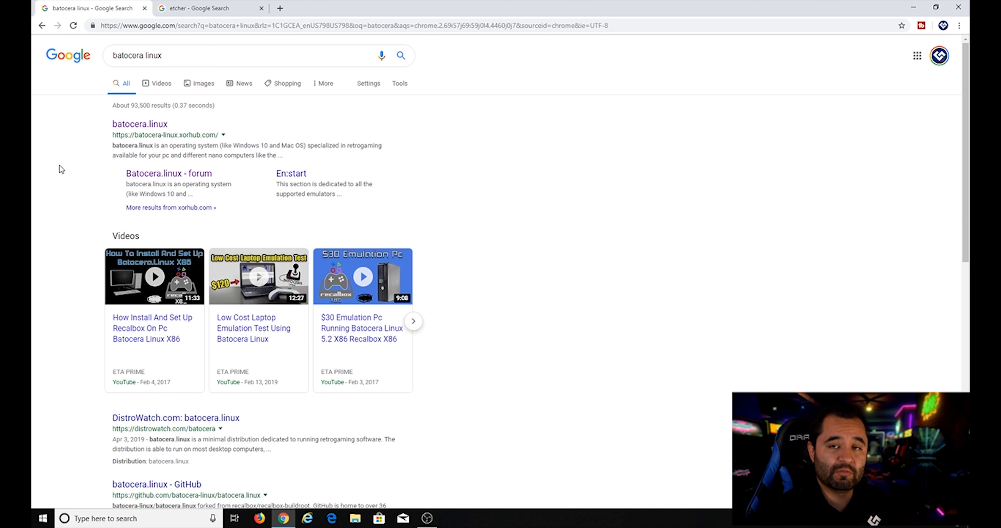
{"action": "left_click", "coordinate": [140, 124]}
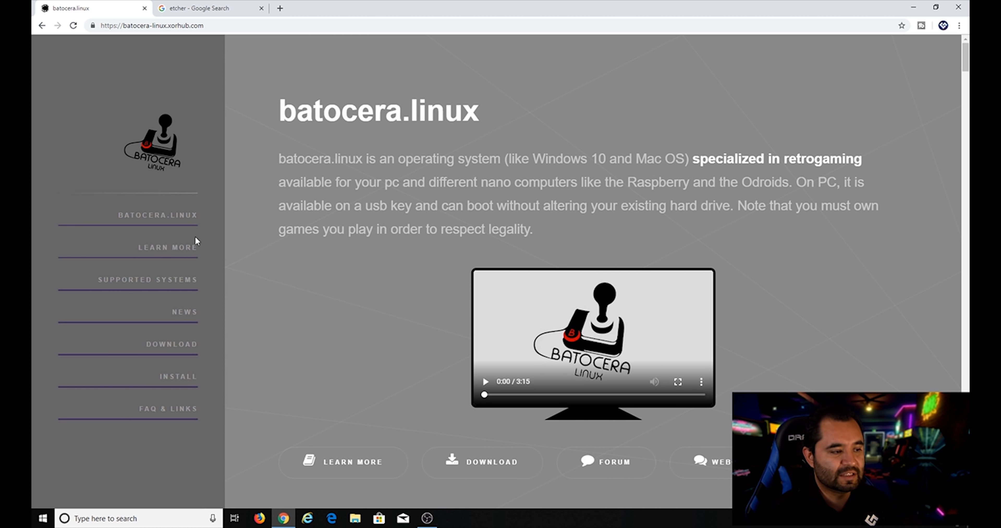
{"action": "mouse_move", "coordinate": [344, 296]}
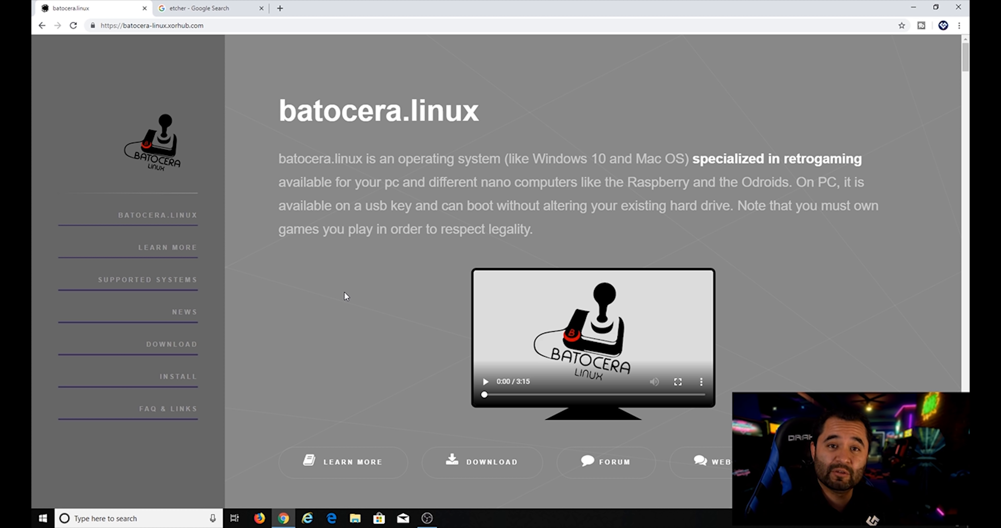
Jump to the Download section via the left sidebar menu.
{"action": "left_click", "coordinate": [172, 344]}
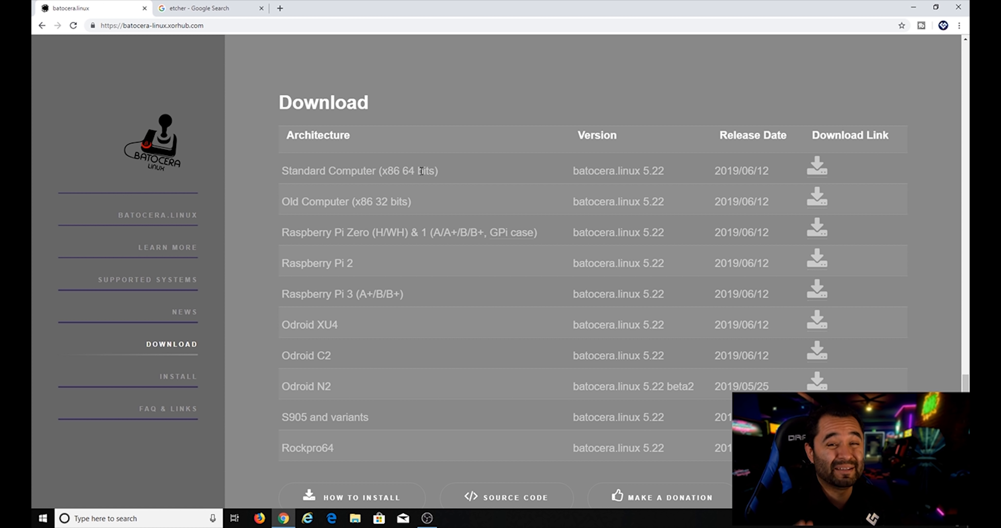
{"action": "mouse_move", "coordinate": [432, 208]}
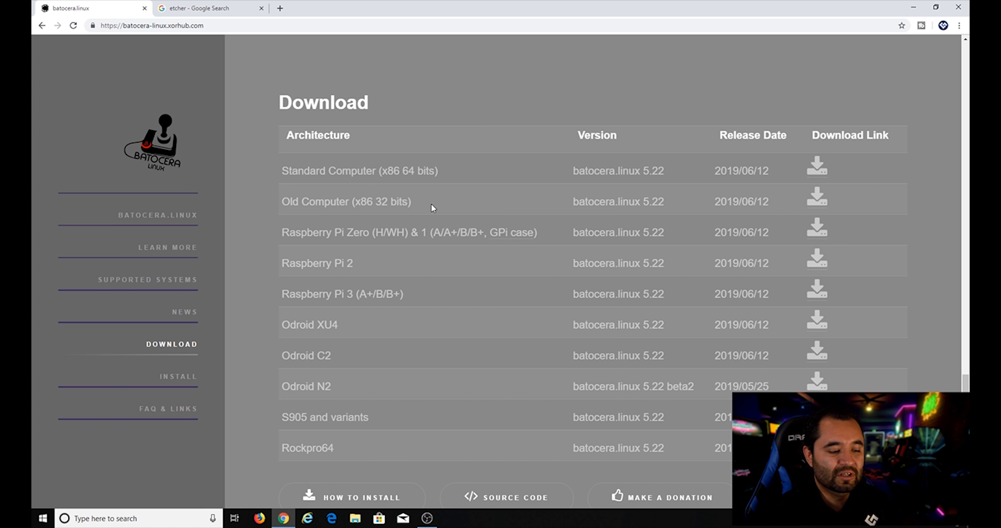
{"action": "mouse_move", "coordinate": [330, 292]}
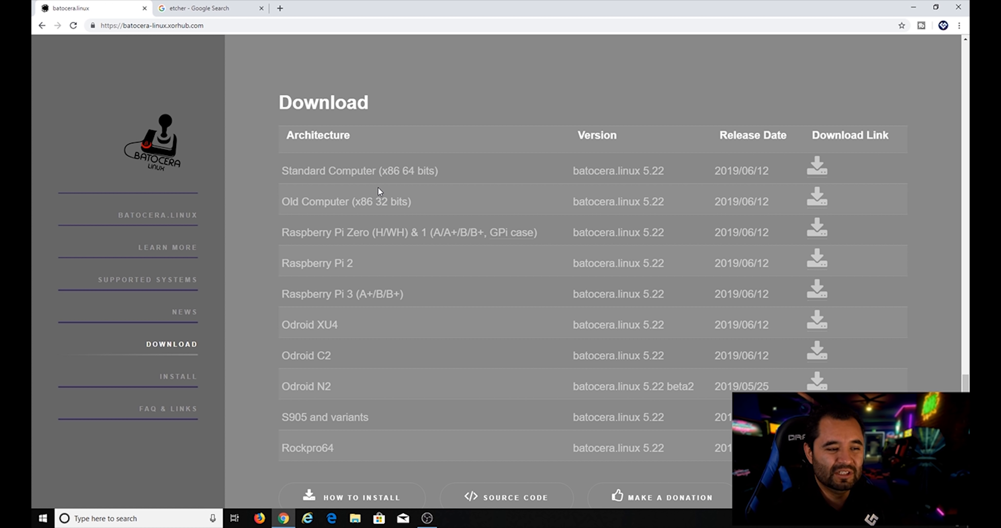
{"action": "mouse_move", "coordinate": [414, 185]}
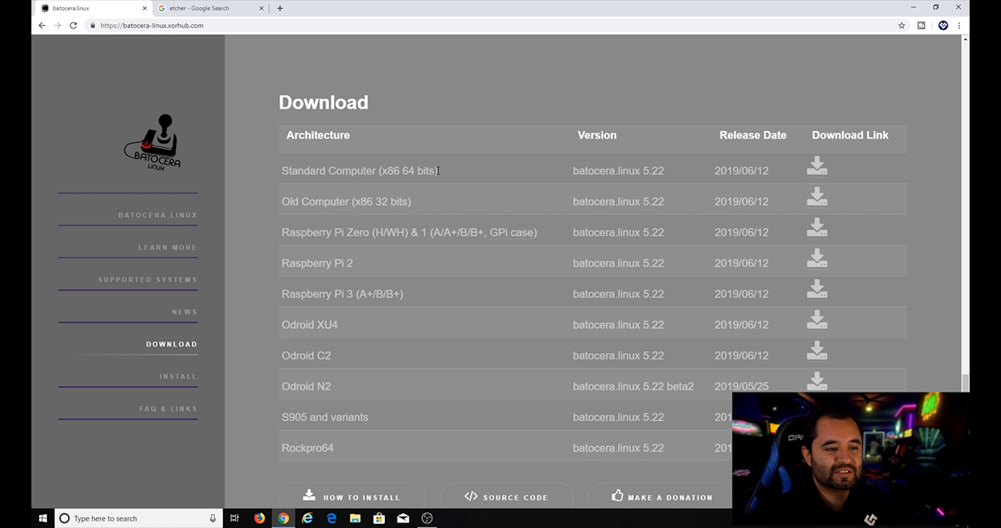
{"action": "mouse_move", "coordinate": [382, 203]}
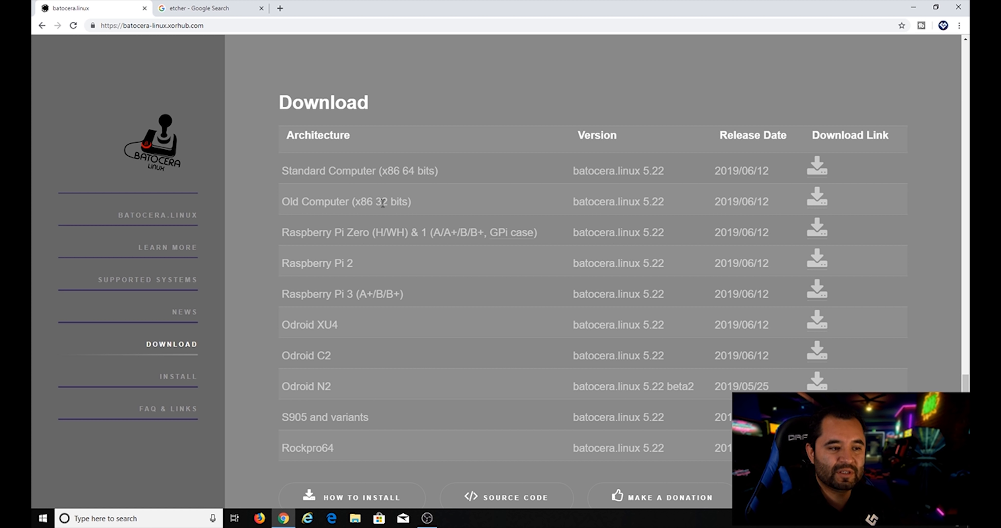
{"action": "mouse_move", "coordinate": [412, 214]}
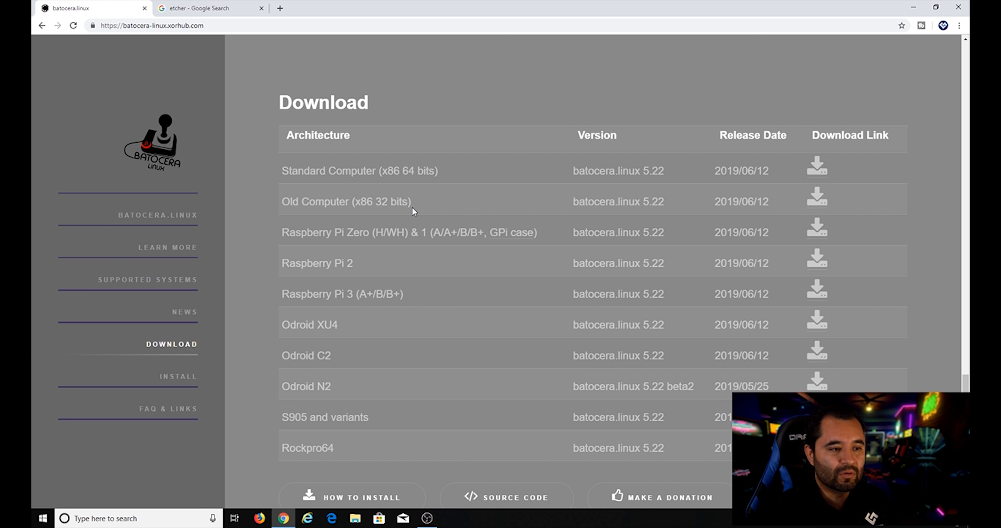
{"action": "mouse_move", "coordinate": [421, 213]}
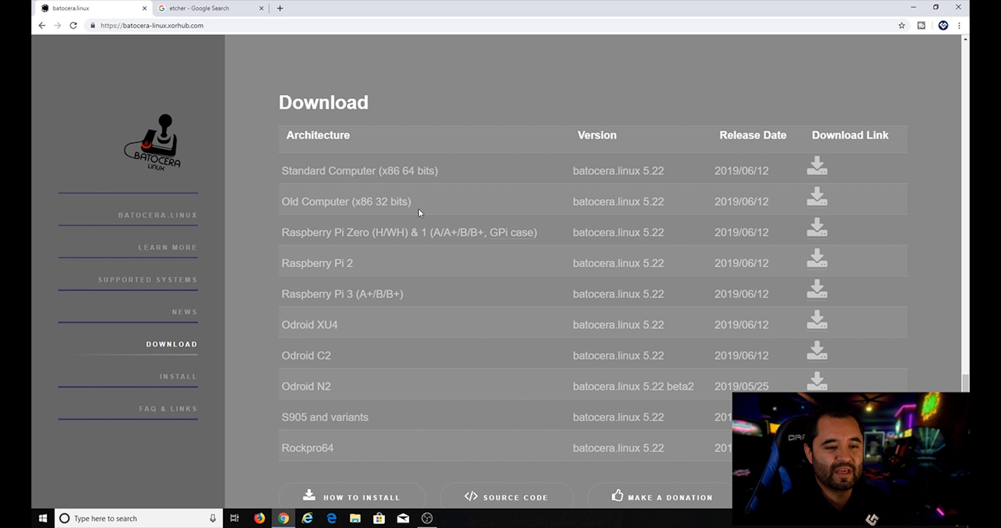
{"action": "mouse_move", "coordinate": [454, 199]}
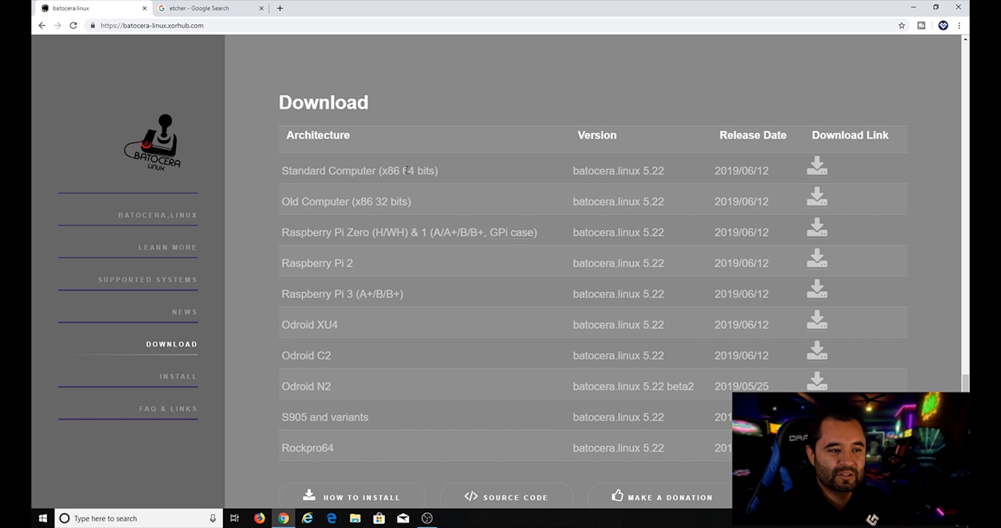
{"action": "mouse_move", "coordinate": [810, 172]}
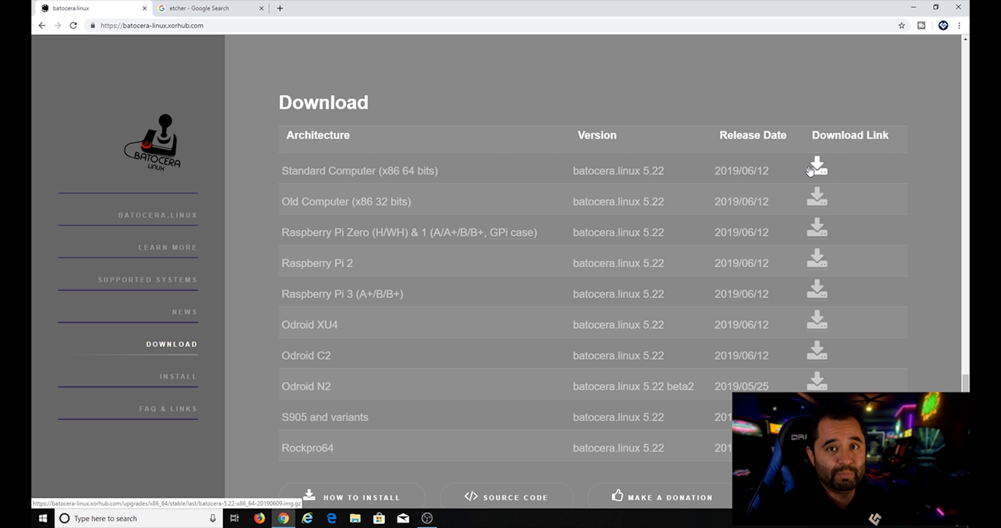
Start downloading the Standard Computer x86 64-bit .img.gz build and watch it in Chrome's download bar.
{"action": "left_click", "coordinate": [817, 168]}
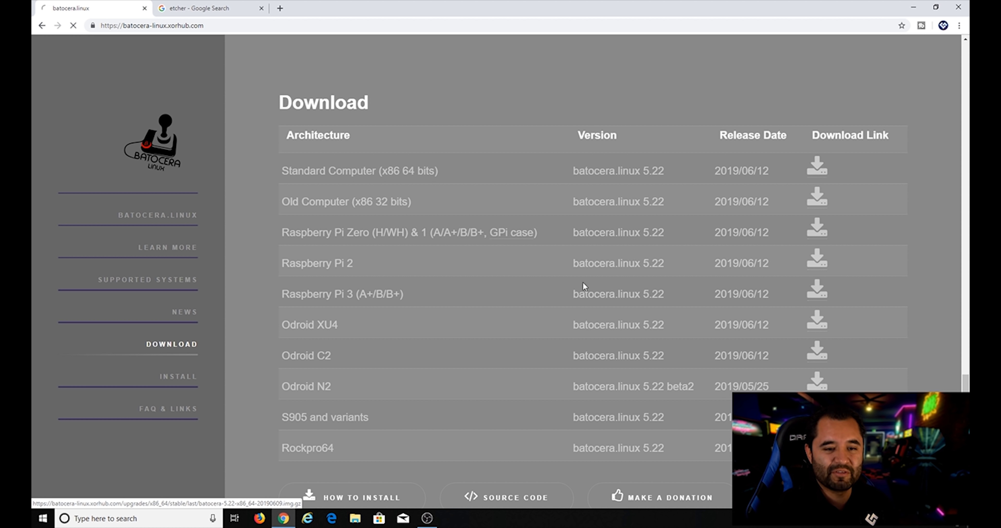
{"action": "left_click", "coordinate": [817, 168]}
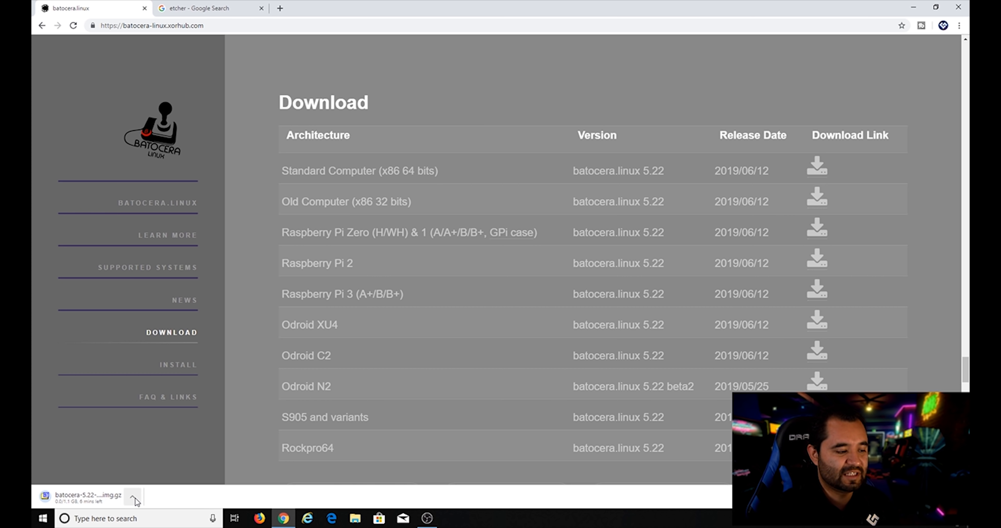
{"action": "left_click", "coordinate": [134, 501]}
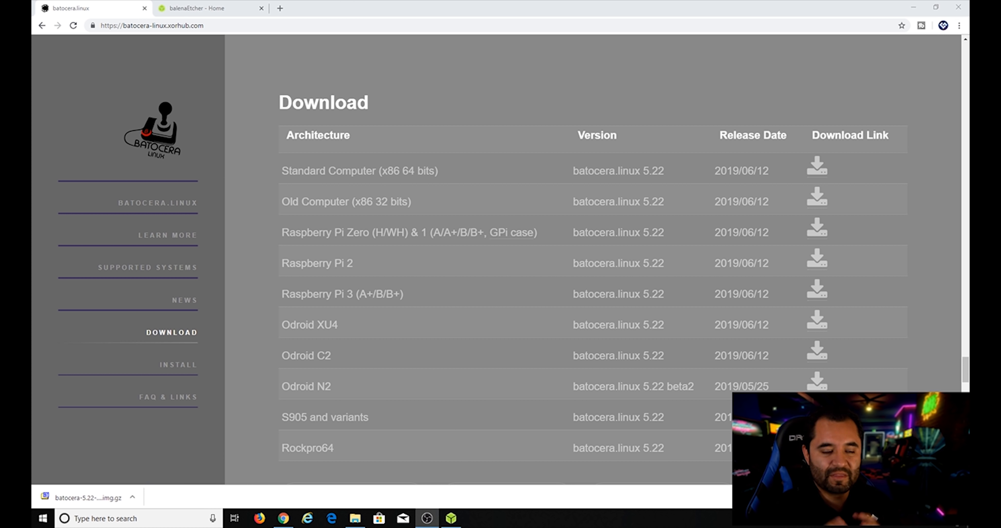
{"action": "mouse_move", "coordinate": [589, 350]}
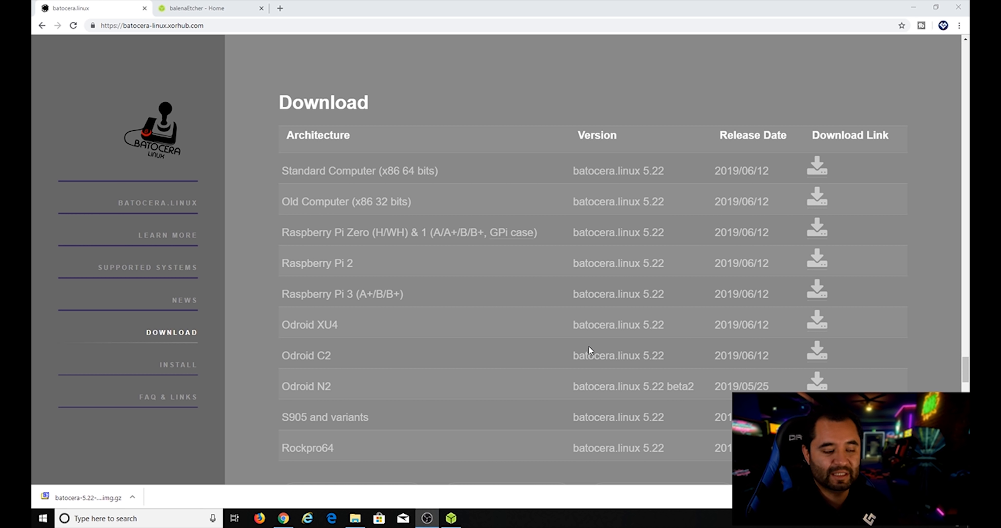
{"action": "left_click", "coordinate": [134, 497]}
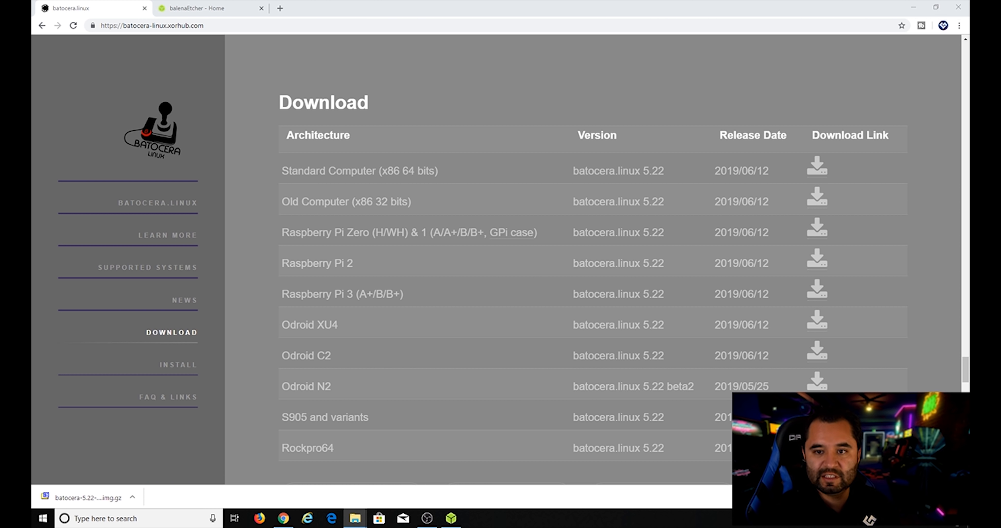
{"action": "mouse_move", "coordinate": [336, 56]}
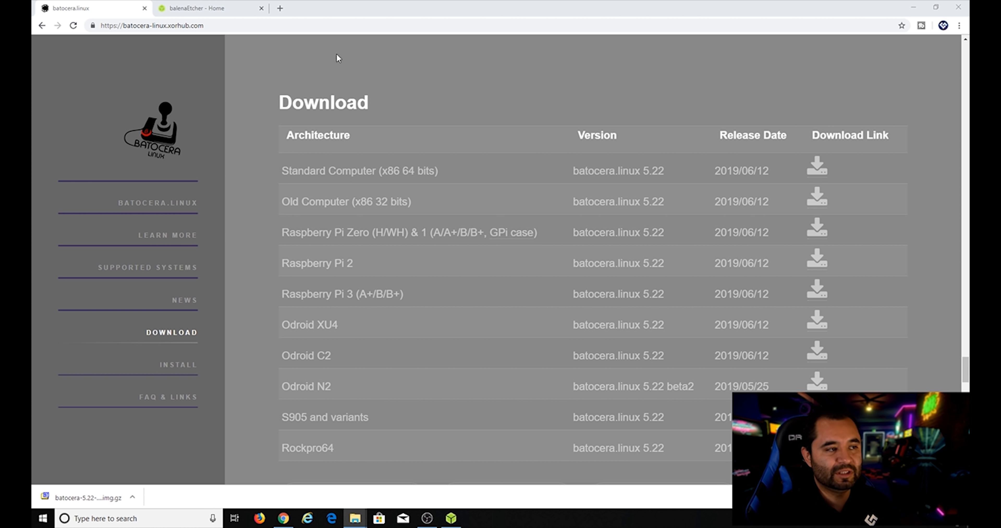
{"action": "type", "text": "7zip"}
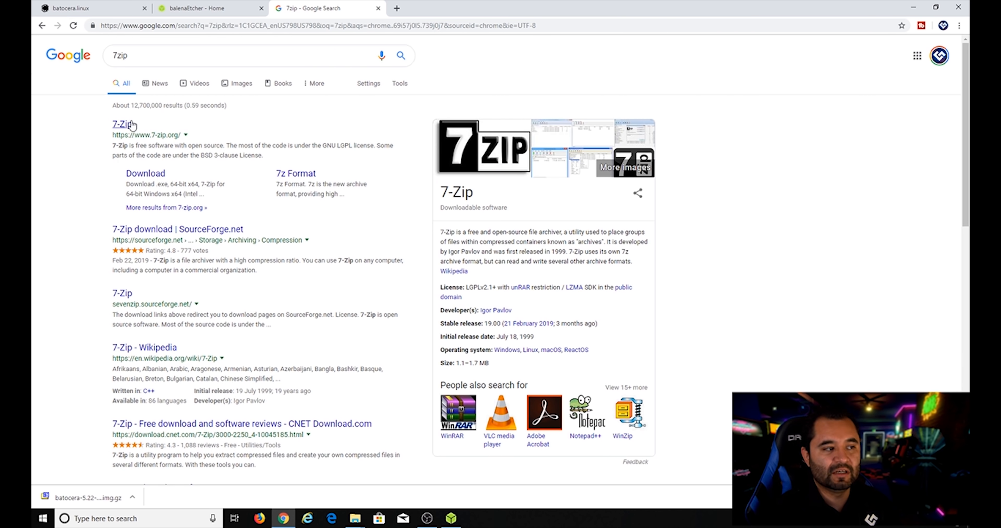
{"action": "left_click", "coordinate": [121, 124]}
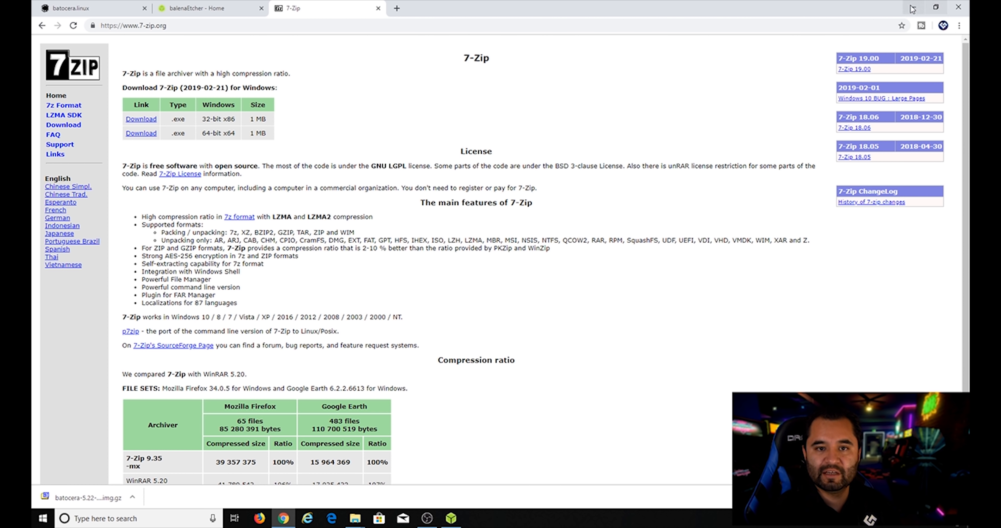
Select the downloaded archive and open batocera-5.22-x86_64-20190609.img.gz in 7-Zip File Manager.
{"action": "left_click", "coordinate": [356, 521]}
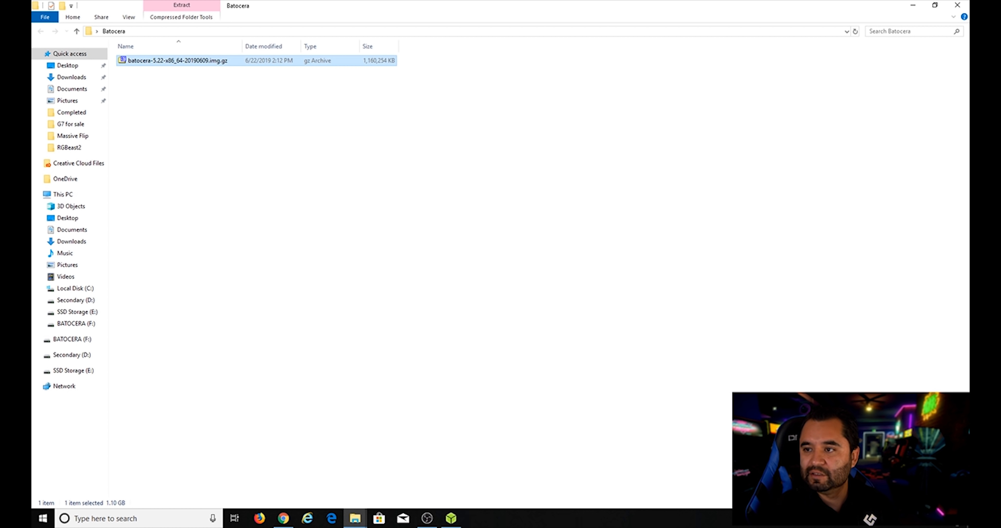
{"action": "left_click", "coordinate": [175, 89]}
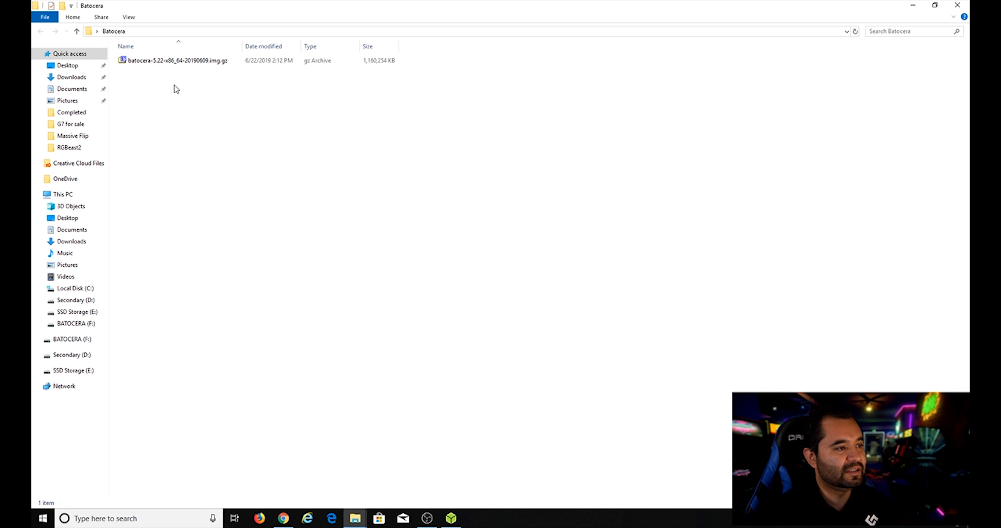
{"action": "mouse_move", "coordinate": [179, 99]}
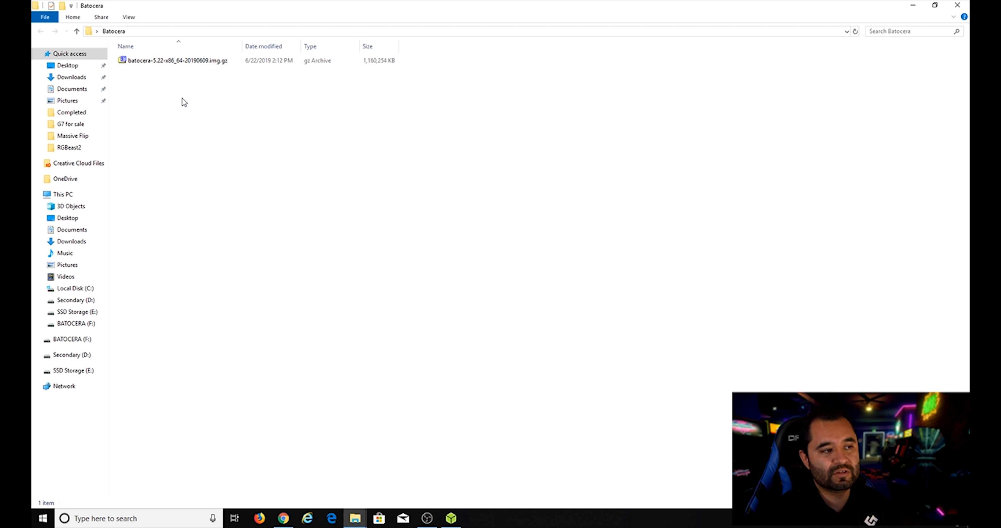
{"action": "double_click", "coordinate": [175, 60]}
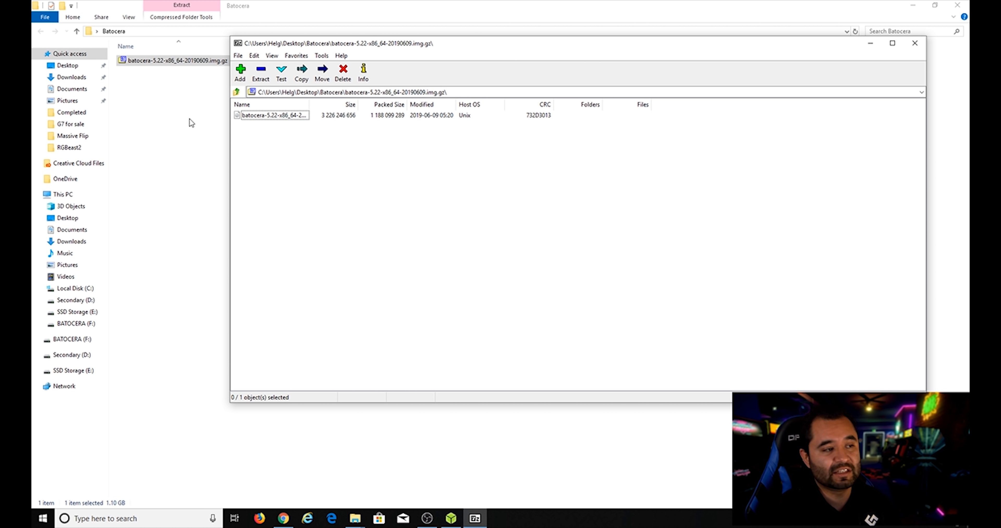
Extract the Batocera disc image into the Batocera folder.
{"action": "left_click", "coordinate": [260, 73]}
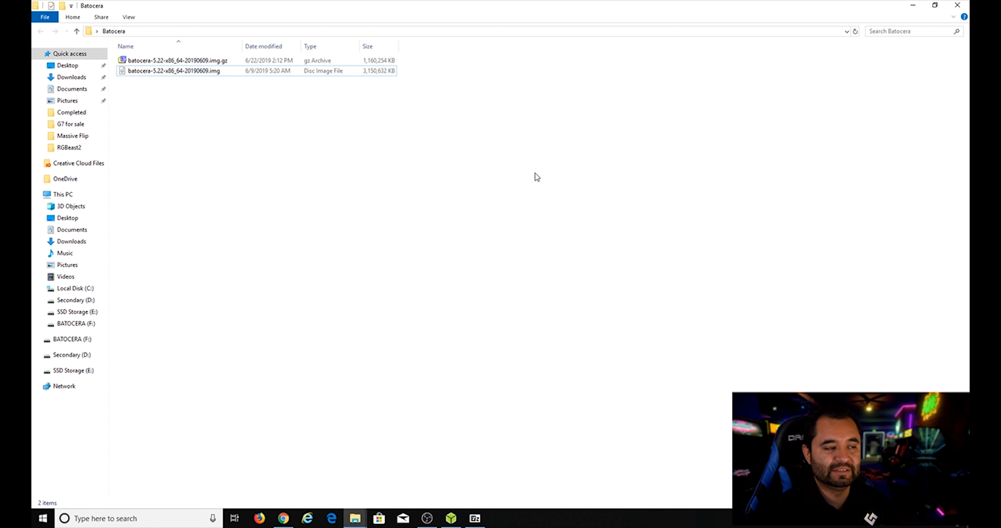
{"action": "left_click", "coordinate": [175, 71]}
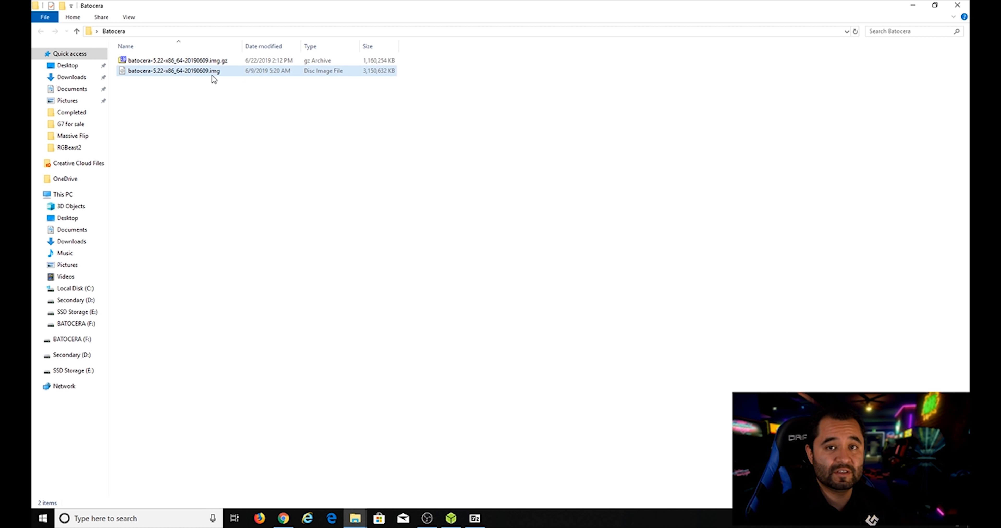
{"action": "left_click", "coordinate": [172, 117]}
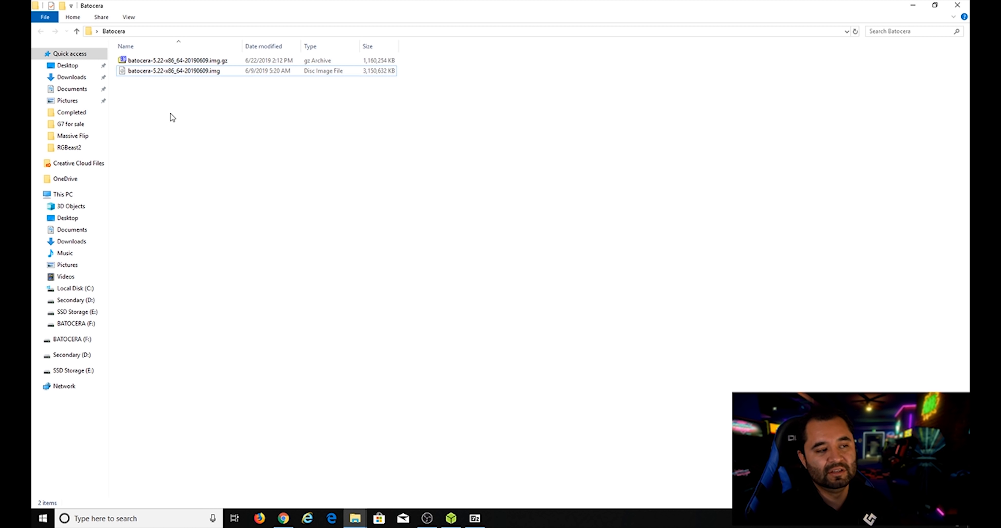
{"action": "mouse_move", "coordinate": [191, 138]}
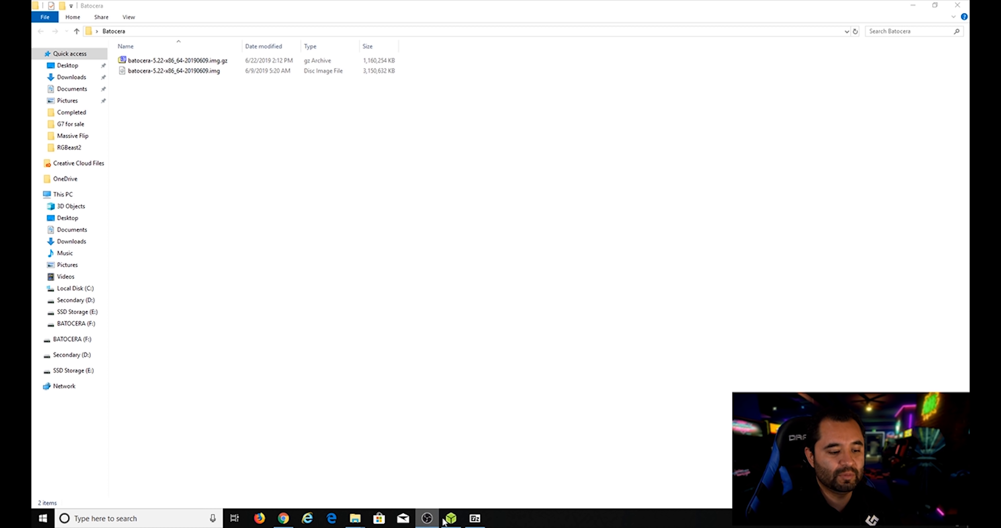
Launch balenaEtcher and pick the extracted .img from the Desktop Batocera folder as the source image.
{"action": "left_click", "coordinate": [452, 518]}
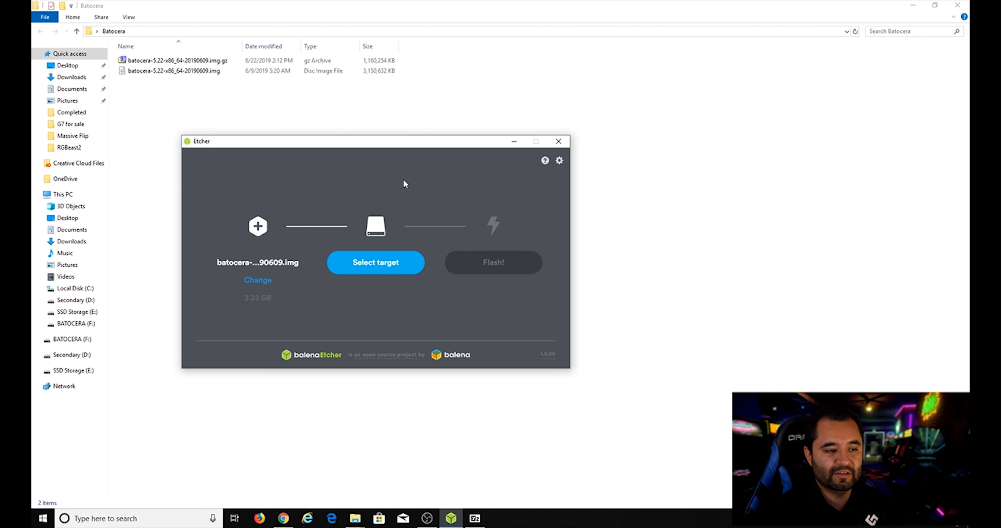
{"action": "left_click", "coordinate": [258, 281]}
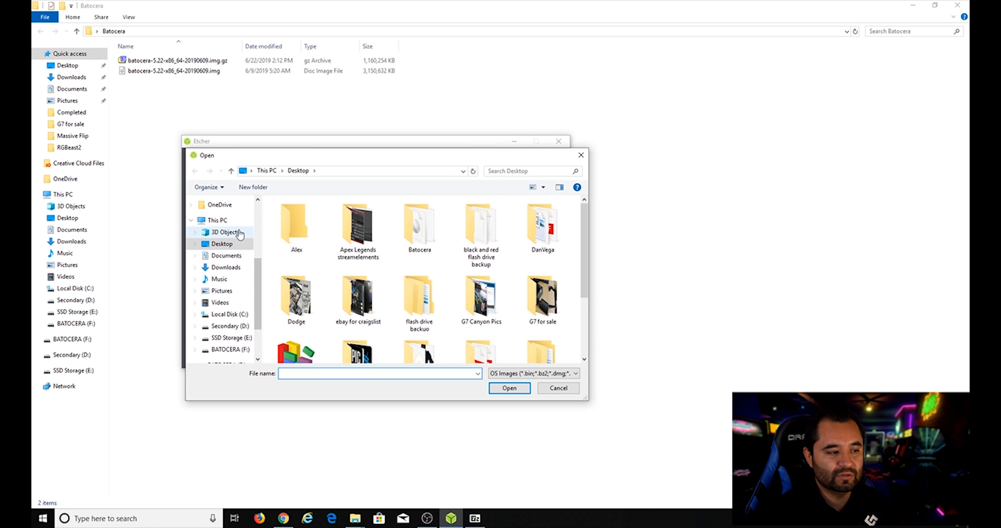
{"action": "mouse_move", "coordinate": [390, 274]}
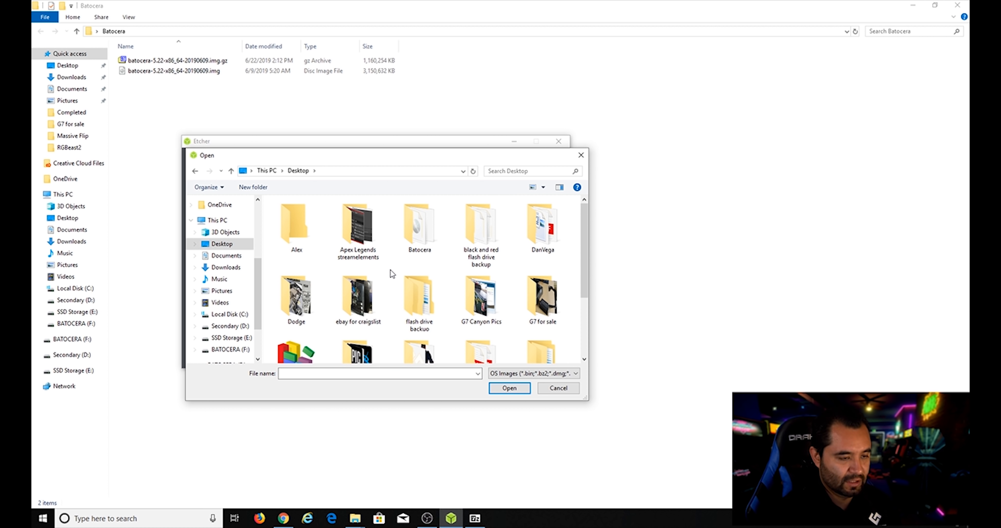
{"action": "double_click", "coordinate": [419, 225]}
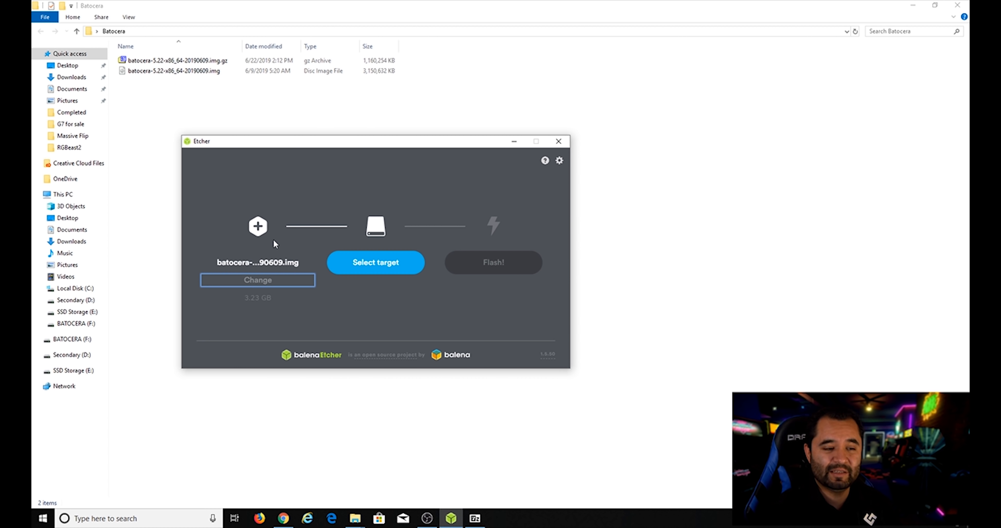
{"action": "mouse_move", "coordinate": [345, 297]}
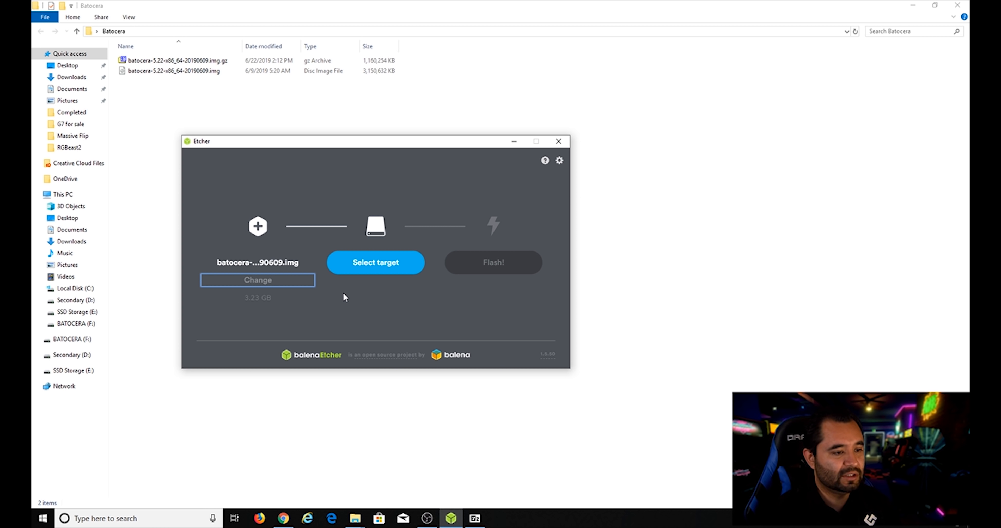
Choose the 120 GB Crucial CT120M500SSD1 USB device as the target drive and confirm.
{"action": "left_click", "coordinate": [376, 262]}
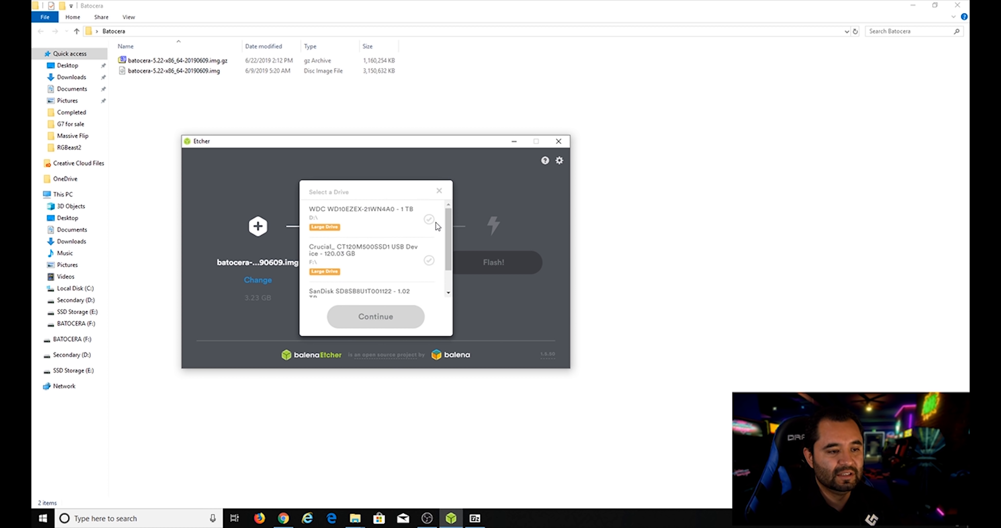
{"action": "scroll", "scroll_direction": "down", "scroll_amount": 3}
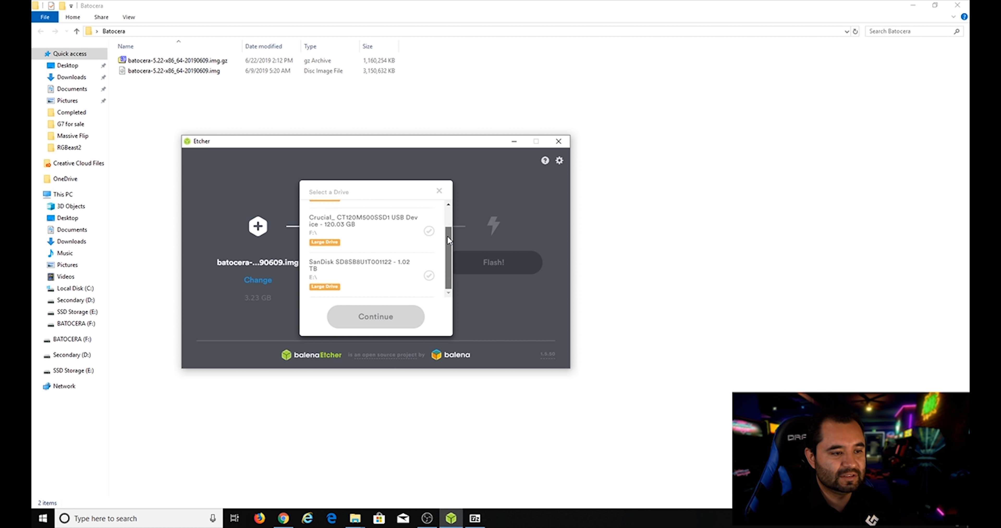
{"action": "mouse_move", "coordinate": [365, 232]}
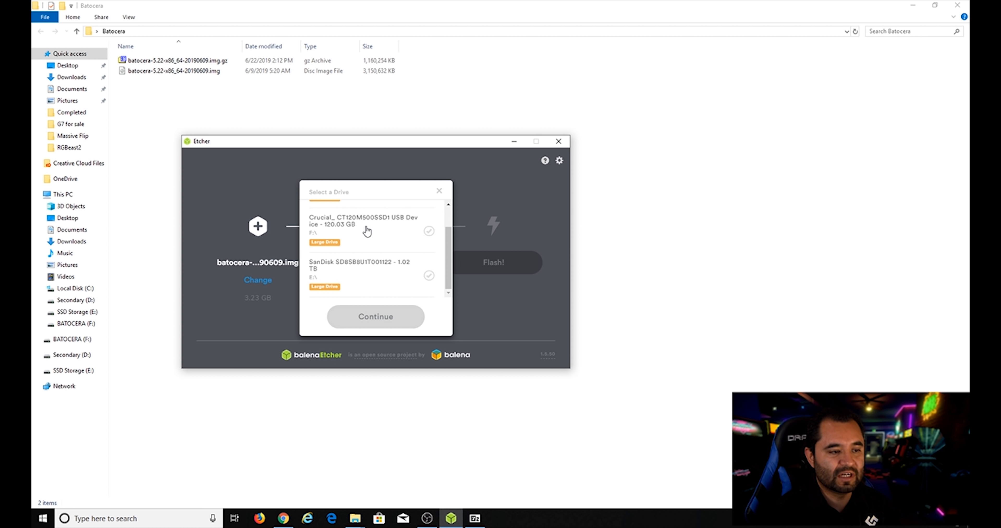
{"action": "mouse_move", "coordinate": [360, 227]}
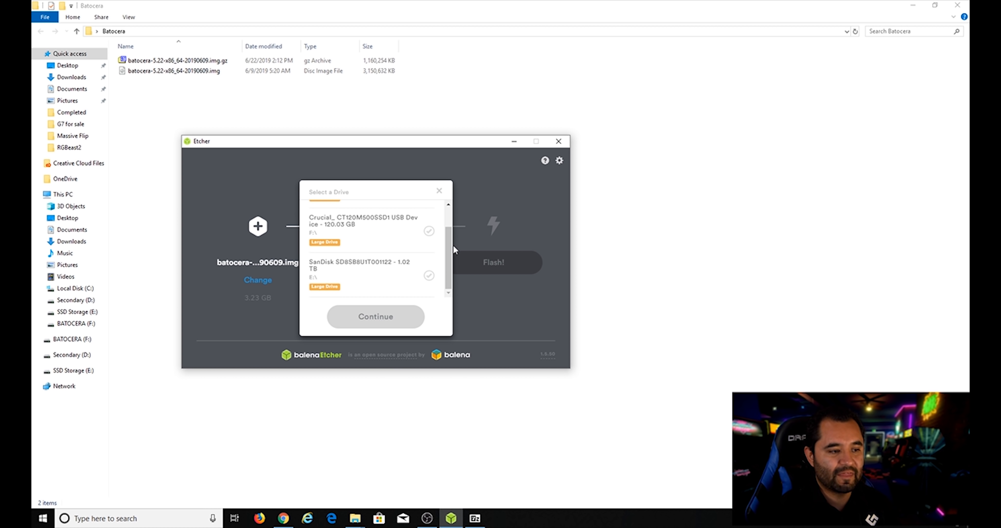
{"action": "left_click", "coordinate": [429, 231]}
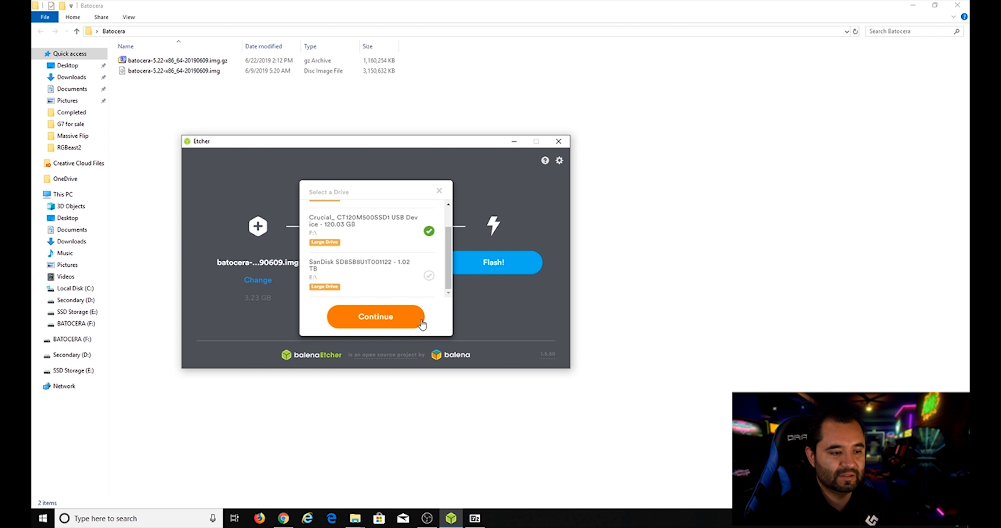
{"action": "left_click", "coordinate": [375, 317]}
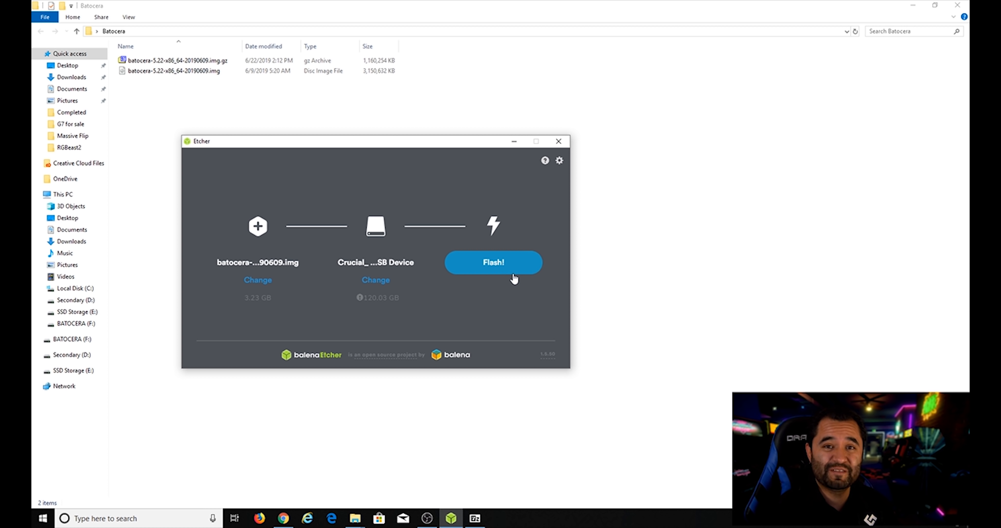
Flash the image, accepting the Attention warning about the unusually large drive.
{"action": "left_click", "coordinate": [494, 263]}
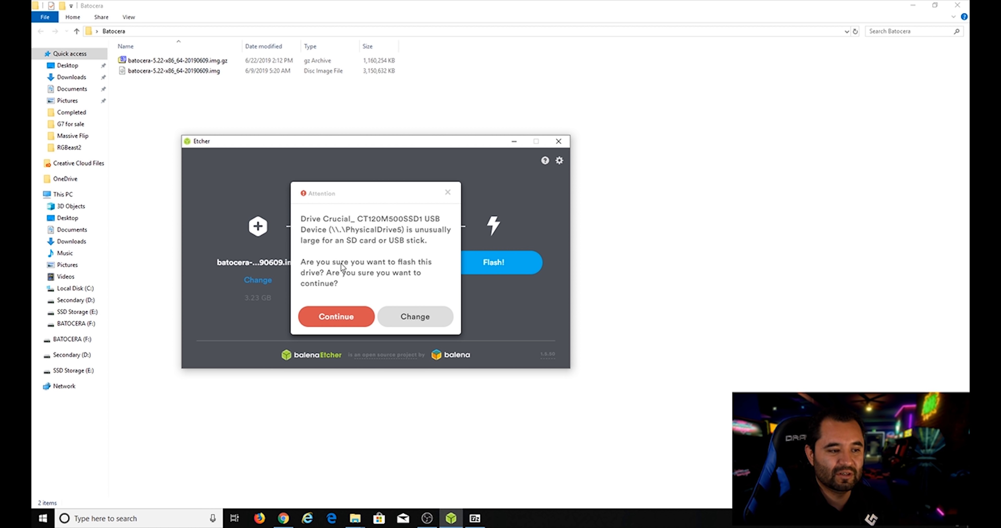
{"action": "mouse_move", "coordinate": [385, 273]}
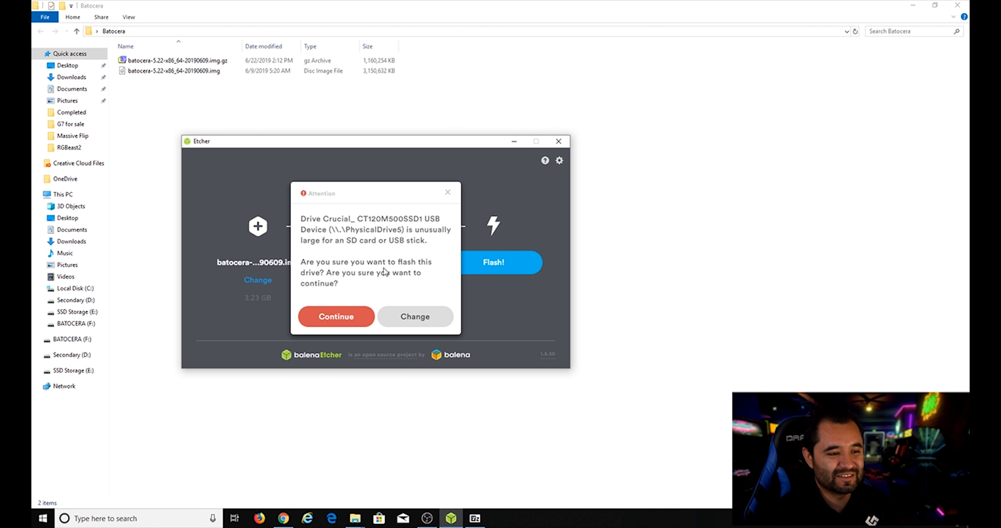
{"action": "mouse_move", "coordinate": [350, 322]}
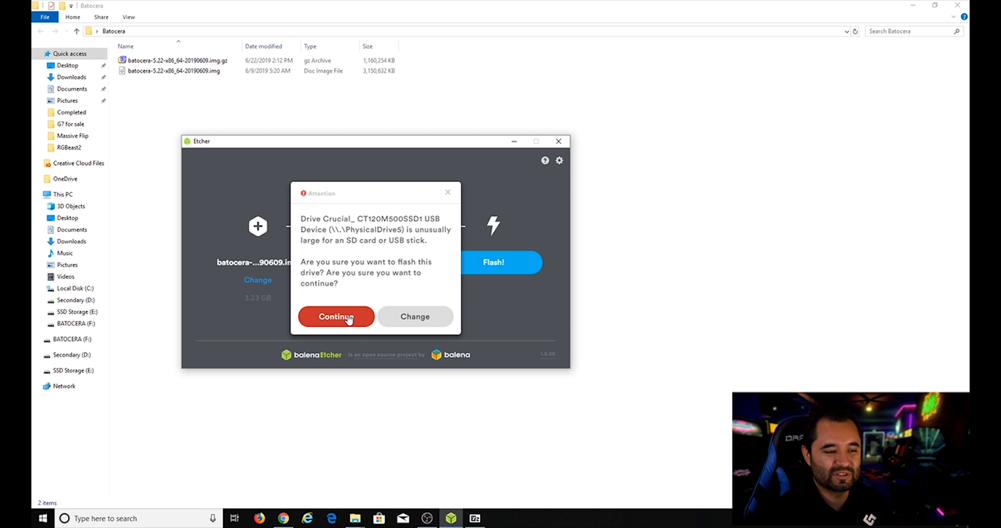
{"action": "left_click", "coordinate": [336, 317]}
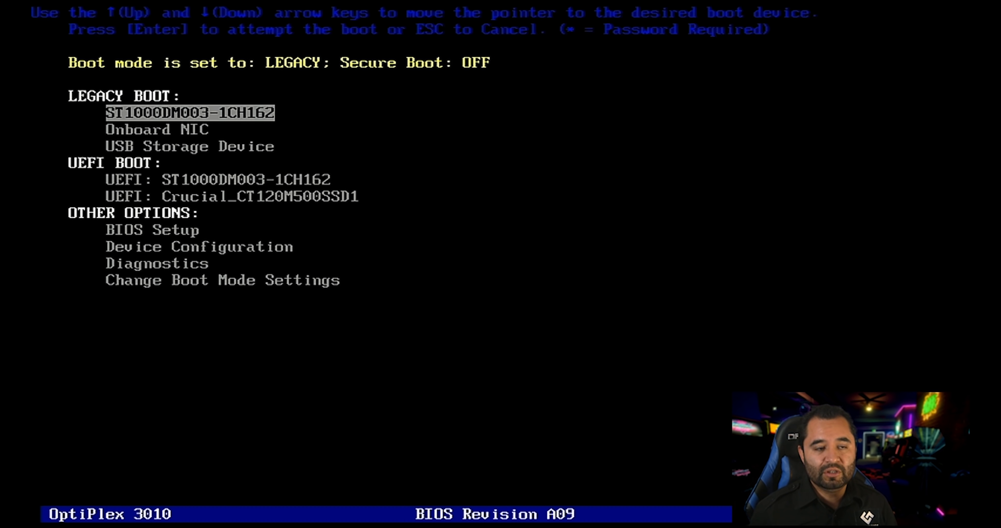
Select USB Storage Device in the one-time boot menu and boot from it.
{"action": "key", "text": "Down"}
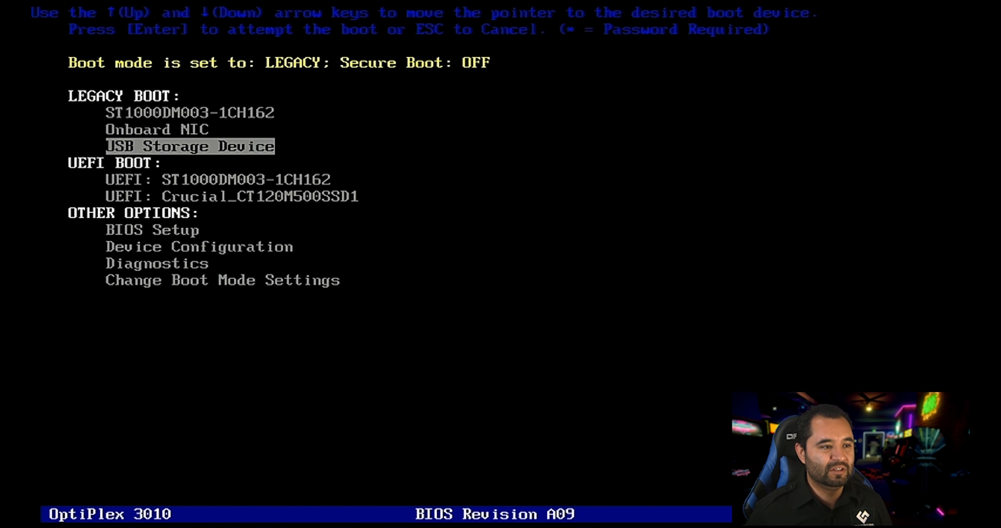
{"action": "key", "text": "enter"}
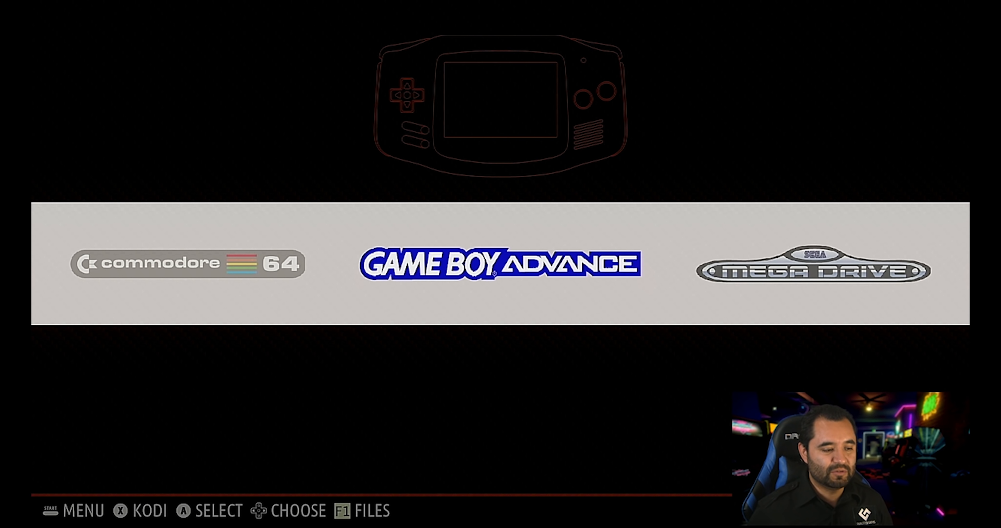
Reach Install Batocera on a New Disk under System Settings, targeting the 120 GB Crucial drive.
{"action": "key", "text": "Left"}
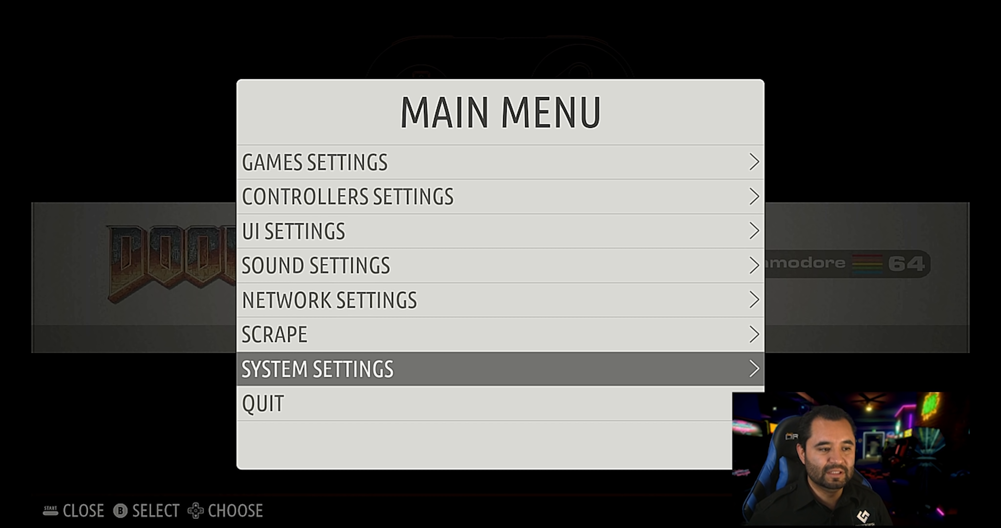
{"action": "left_click", "coordinate": [317, 371]}
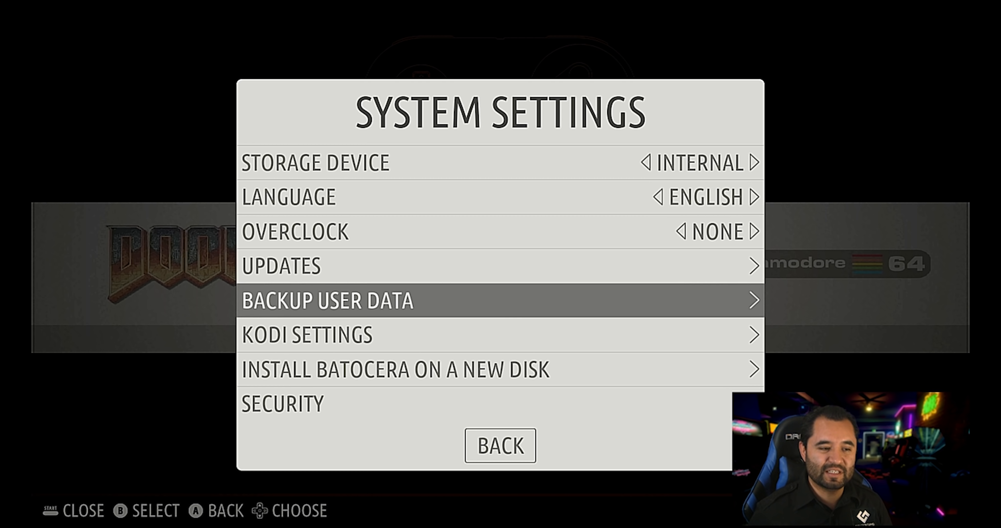
{"action": "key", "text": "Down"}
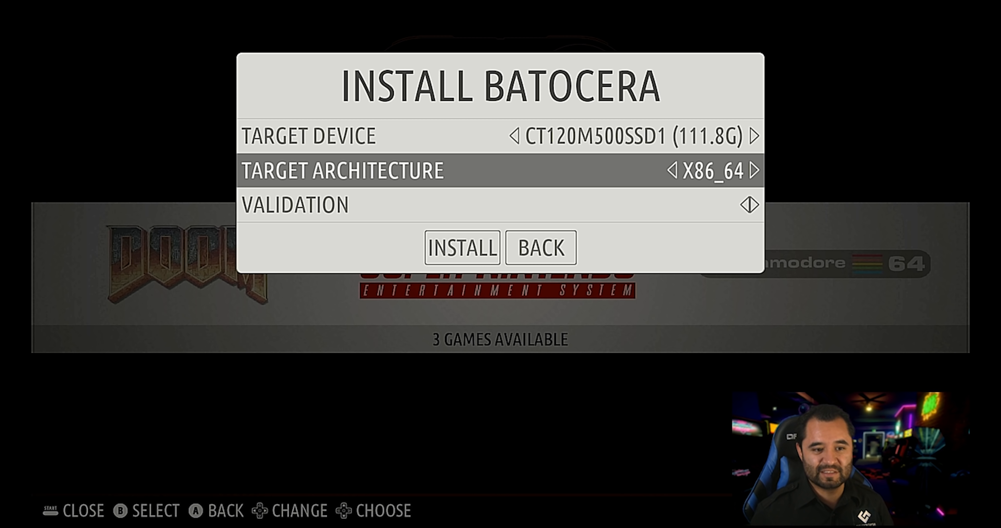
Set Validation to 'Yes, I'm sure' and start the x86_64 install onto CT120M500SSD1.
{"action": "key", "text": "Down"}
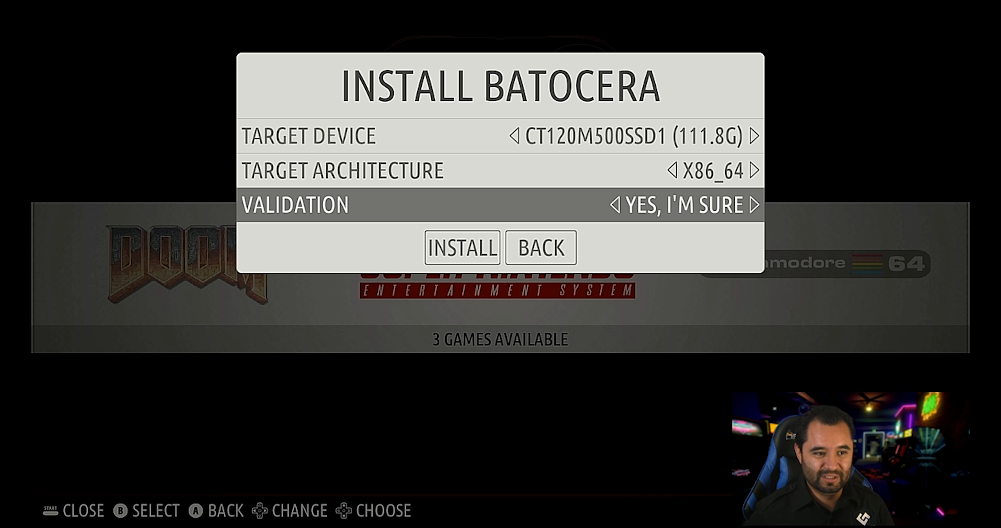
{"action": "left_click", "coordinate": [461, 248]}
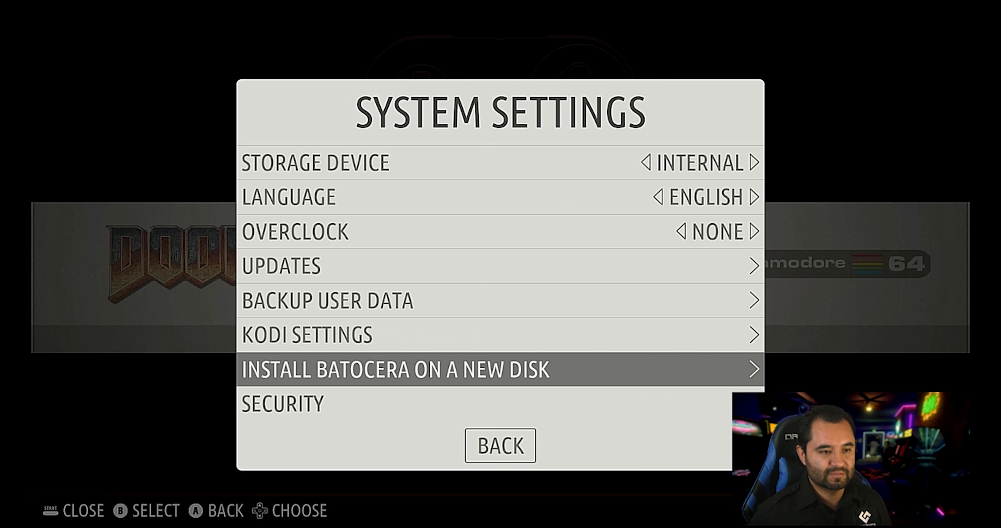
Restart the system from the Quit menu to boot the new installation.
{"action": "key", "text": "Up"}
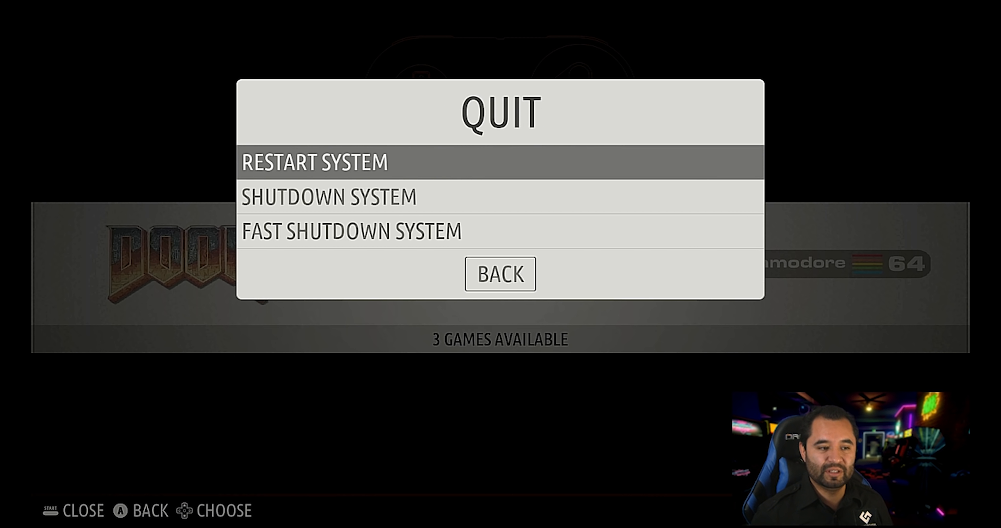
{"action": "left_click", "coordinate": [312, 163]}
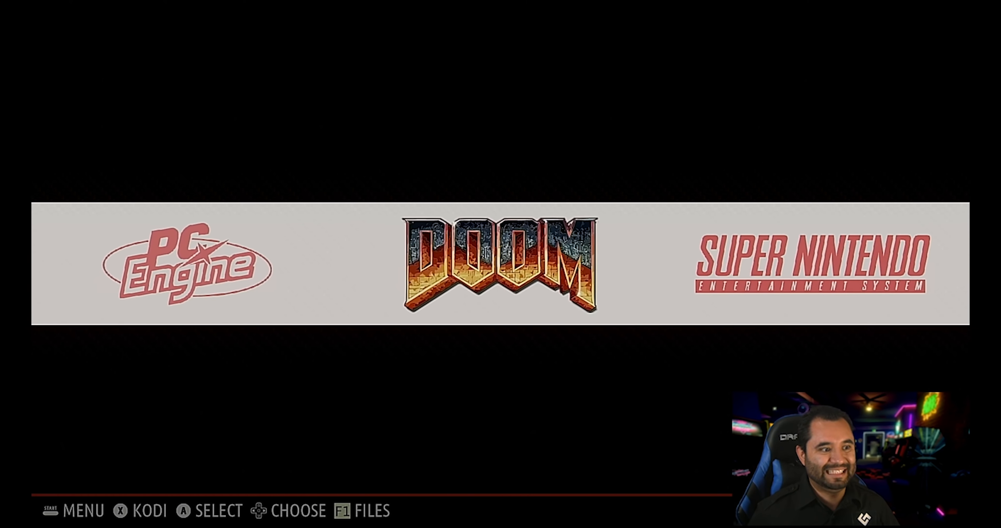
{"action": "scroll", "scroll_direction": "right", "scroll_amount": 3}
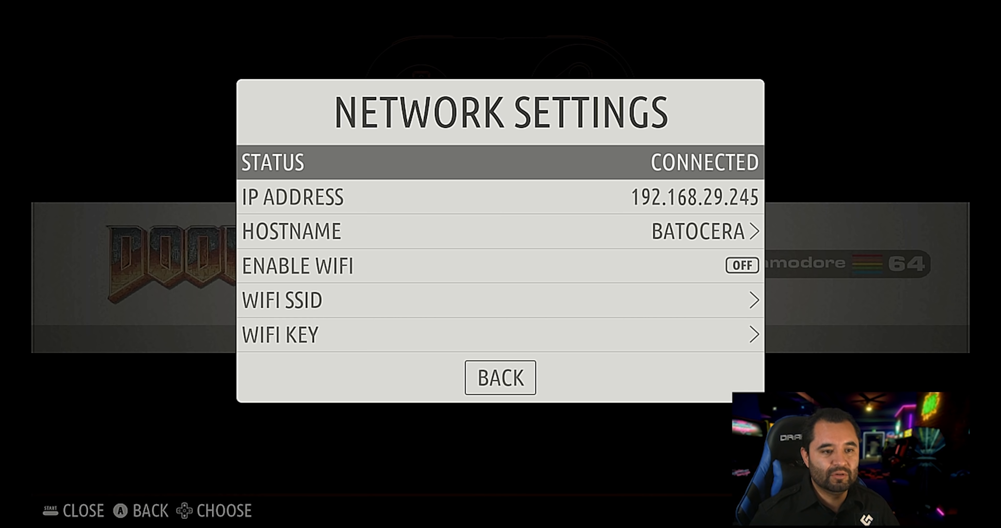
Check Network Settings for the machine's IP address, 192.168.29.245.
{"action": "key", "text": "Down"}
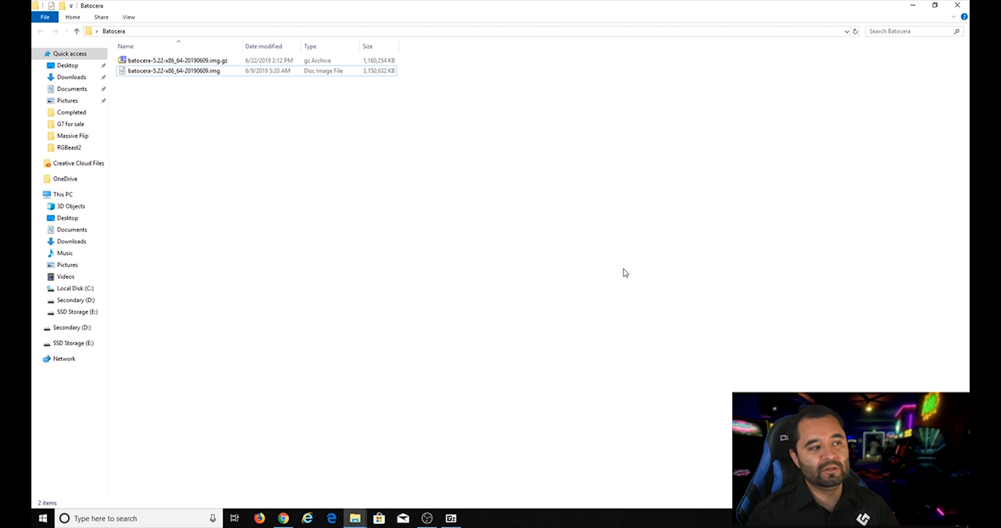
Navigate the address bar to \\192.168.29.245, revealing the Batocera share folder.
{"action": "left_click", "coordinate": [150, 31]}
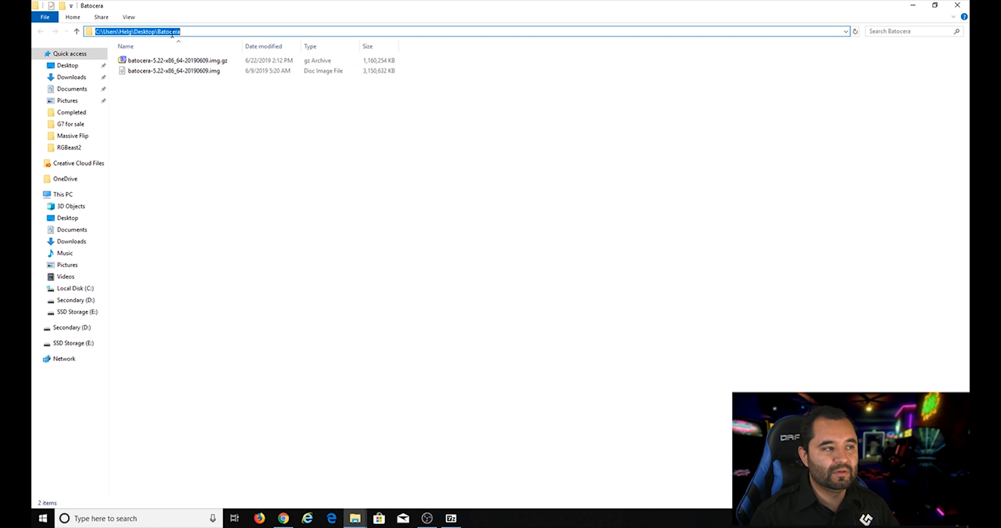
{"action": "left_click", "coordinate": [187, 33]}
{"action": "type", "text": "\\\\192.168.29.245"}
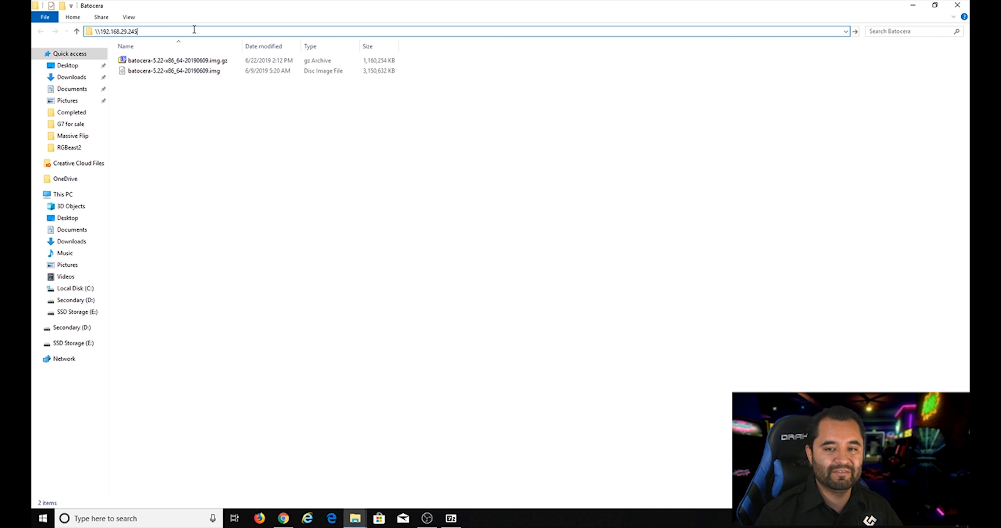
{"action": "key", "text": "Enter"}
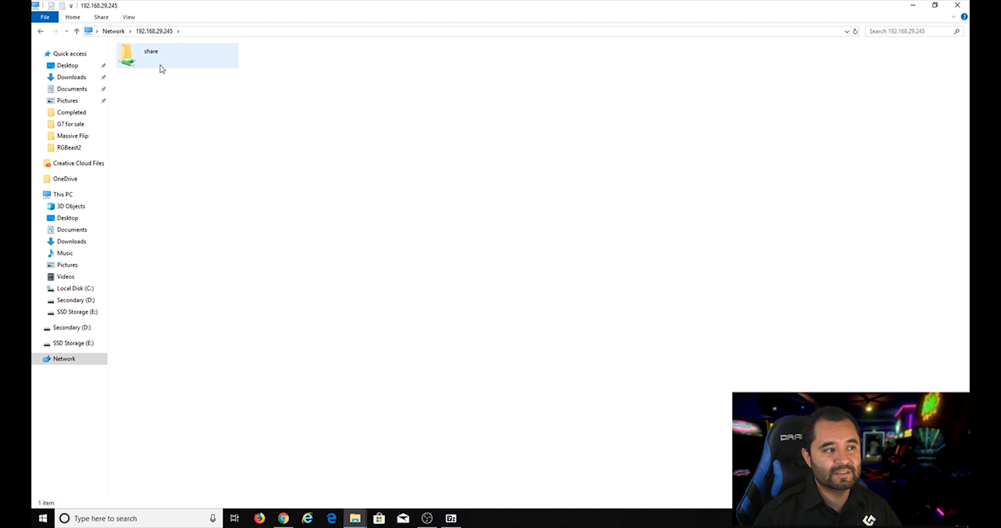
Look inside the share's kodi folder with its movies folder, then return to share.
{"action": "double_click", "coordinate": [151, 51]}
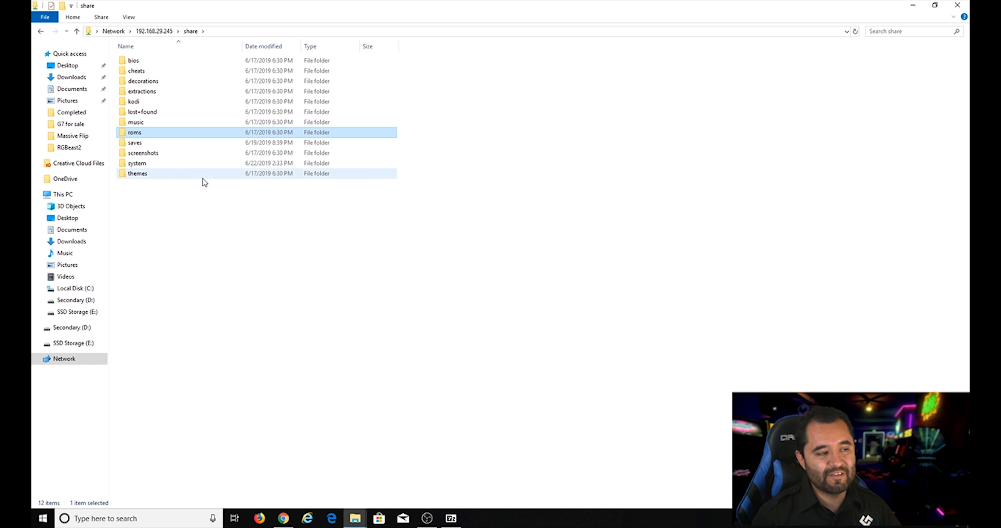
{"action": "left_click", "coordinate": [134, 102]}
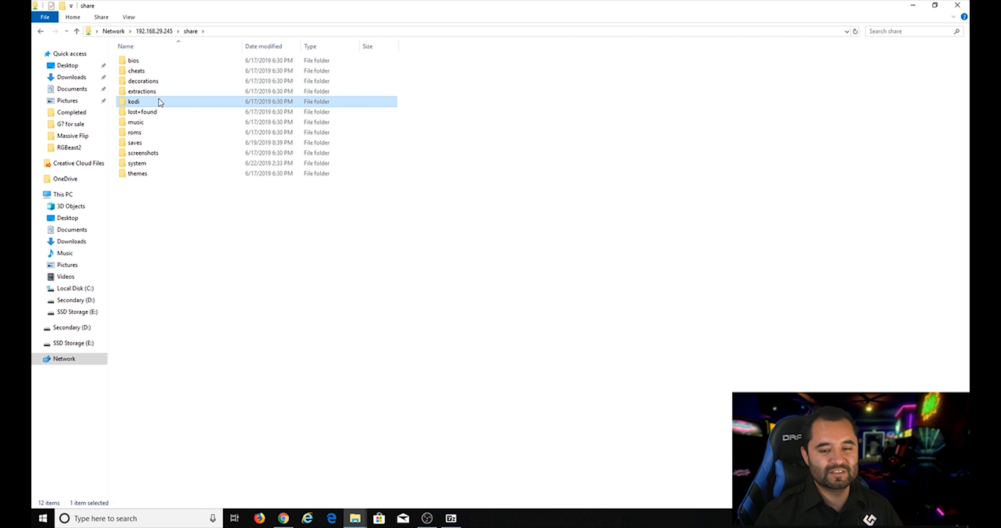
{"action": "double_click", "coordinate": [135, 102]}
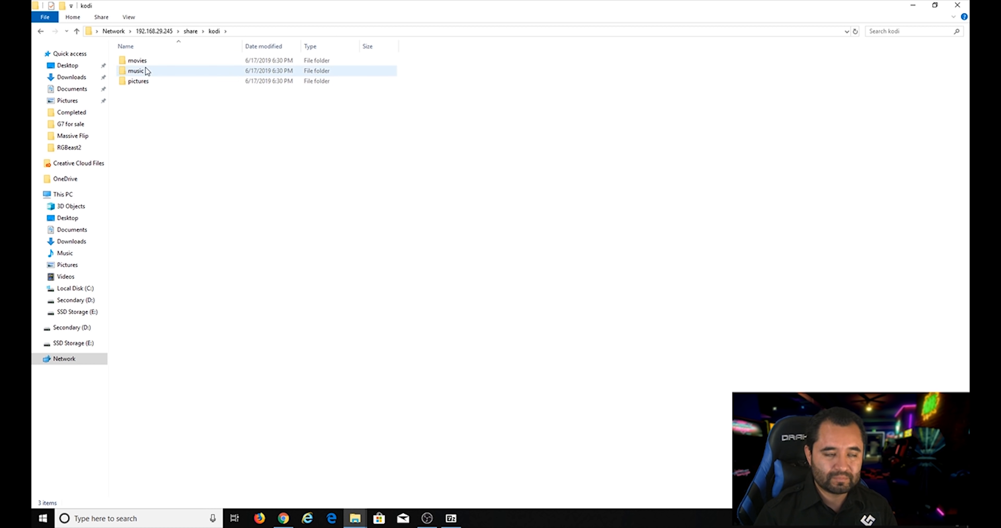
{"action": "left_click", "coordinate": [137, 61]}
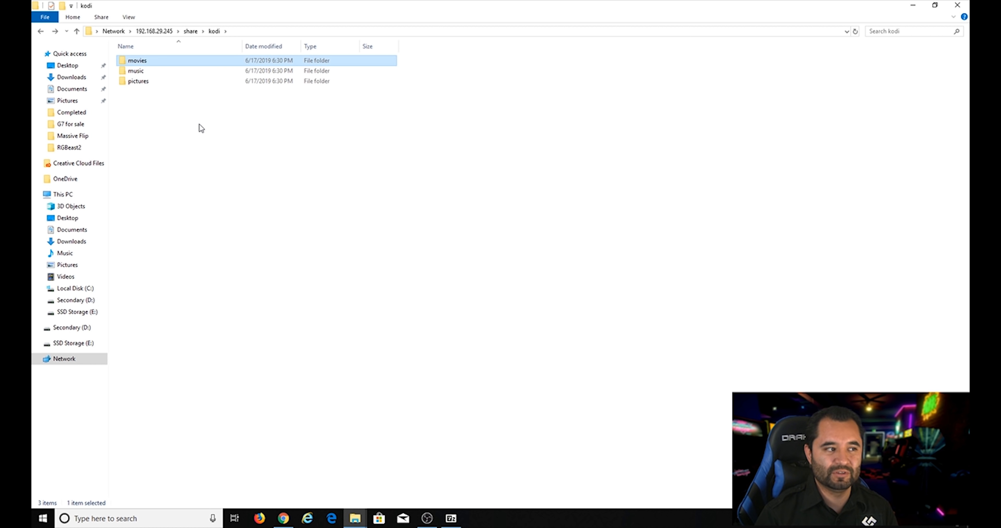
{"action": "left_click", "coordinate": [190, 31]}
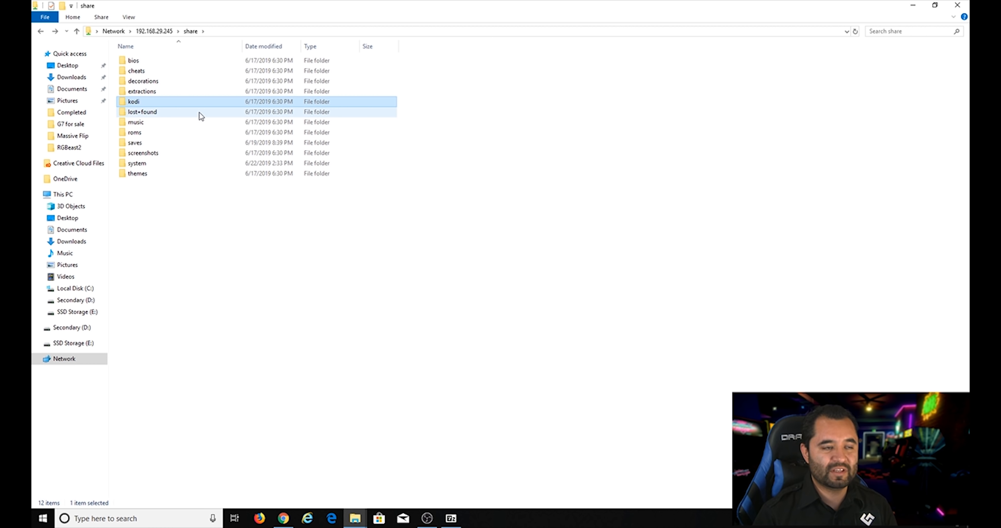
{"action": "mouse_move", "coordinate": [200, 116]}
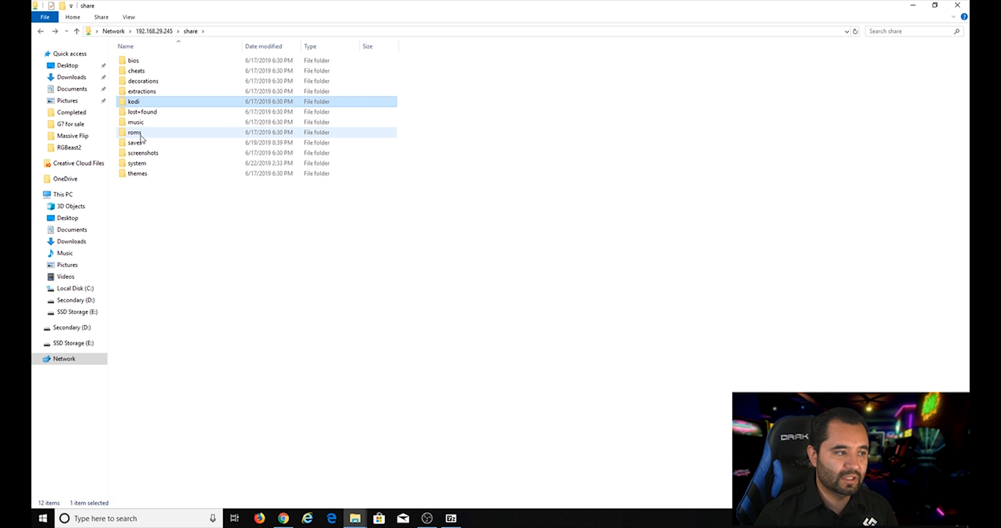
Enter the share's roms folder and browse its 70 console folders.
{"action": "double_click", "coordinate": [134, 132]}
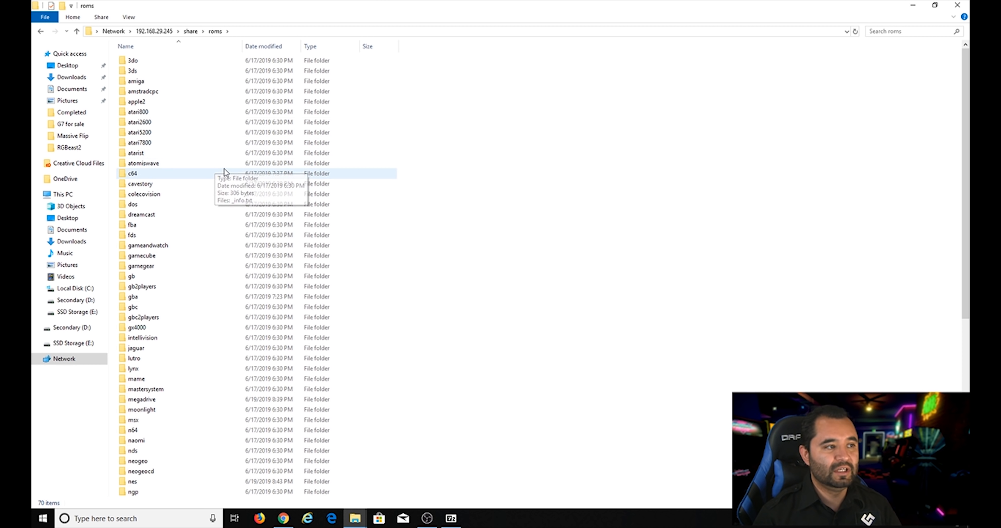
{"action": "scroll", "scroll_direction": "down", "scroll_amount": 3}
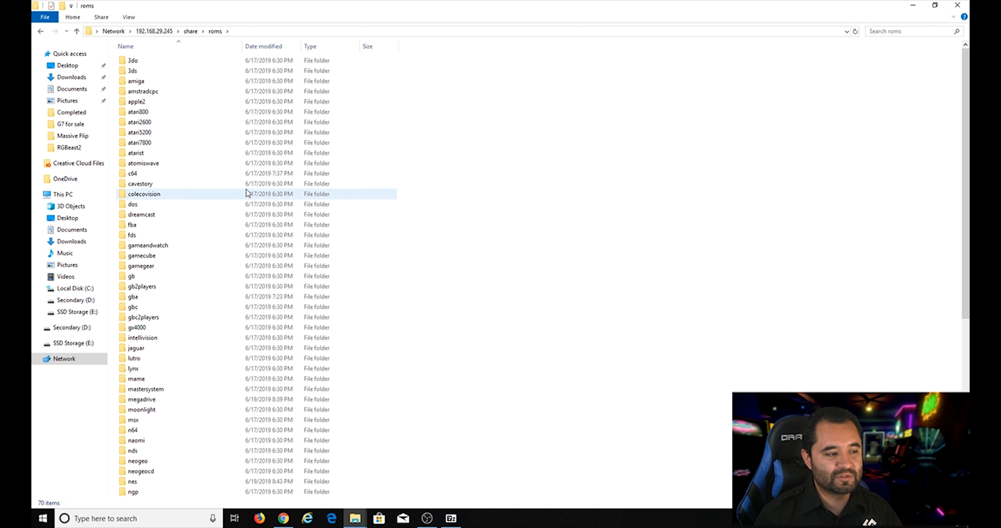
{"action": "scroll", "scroll_direction": "down", "scroll_amount": 3}
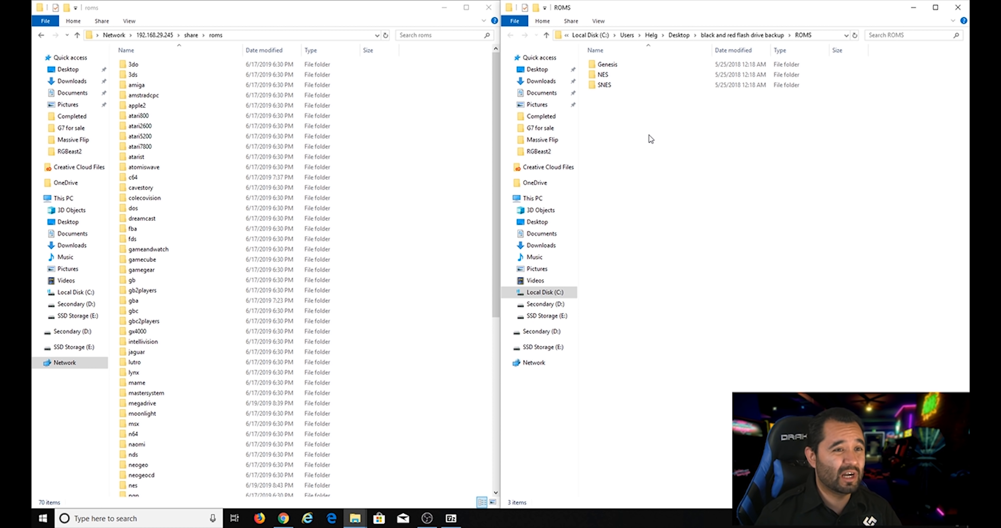
{"action": "mouse_move", "coordinate": [789, 137]}
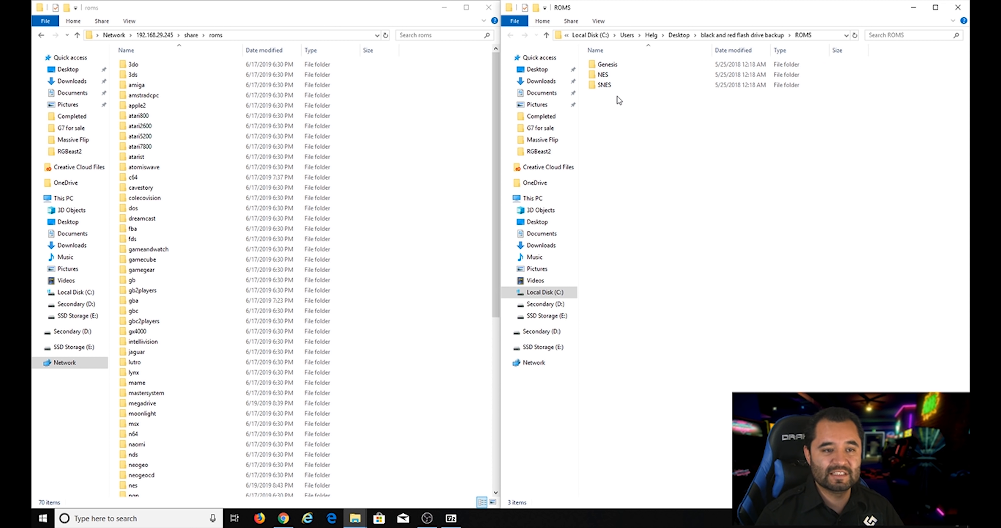
Show the local Genesis ROMs (24 items) beside the share's megadrive folder.
{"action": "left_click", "coordinate": [608, 65]}
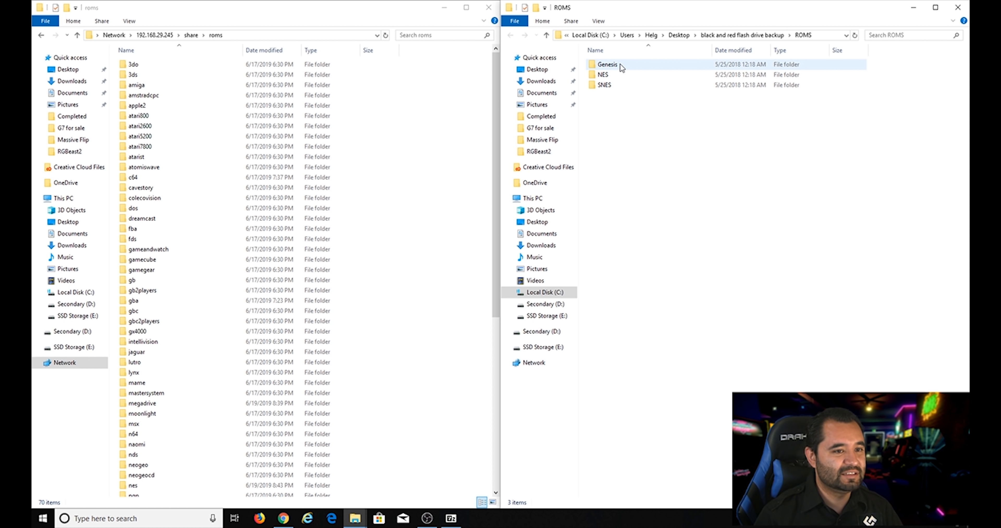
{"action": "left_click", "coordinate": [139, 126]}
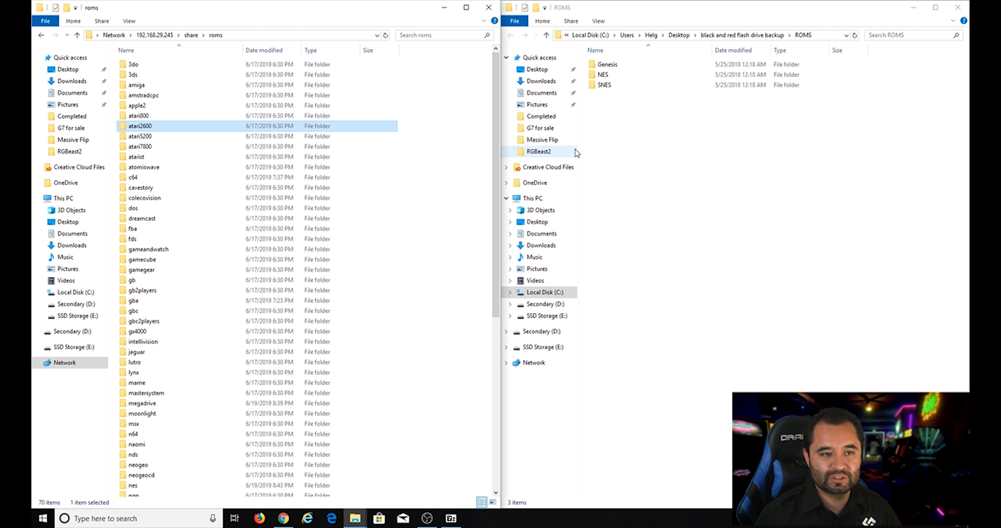
{"action": "double_click", "coordinate": [609, 65]}
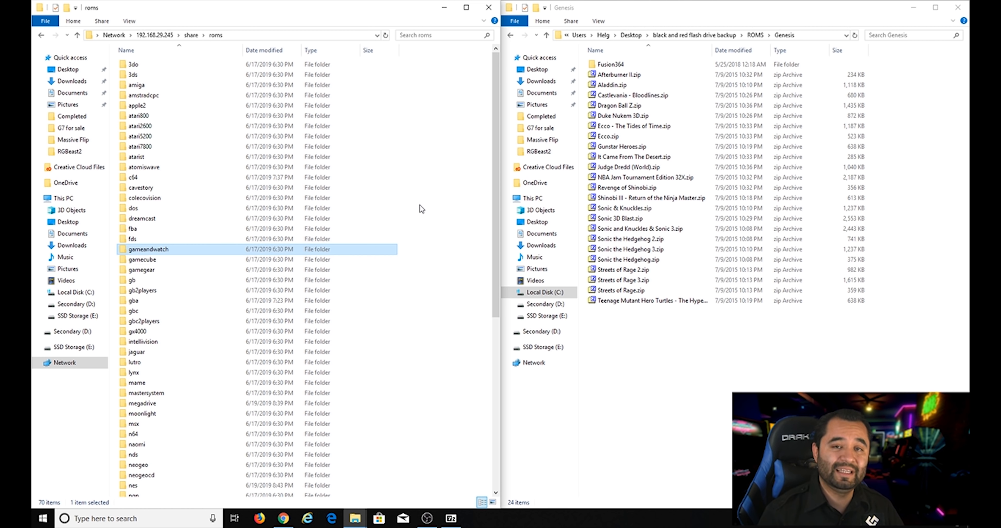
{"action": "mouse_move", "coordinate": [149, 250]}
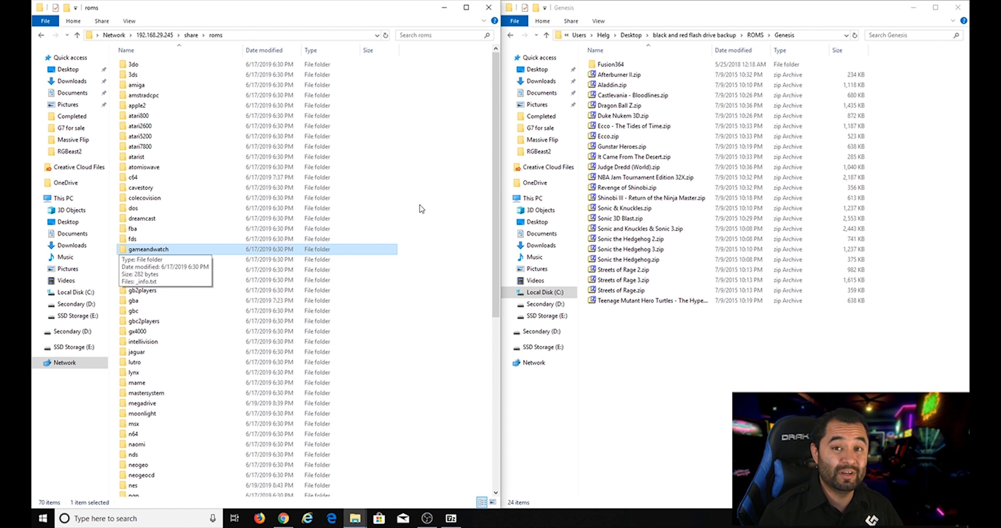
{"action": "double_click", "coordinate": [141, 404]}
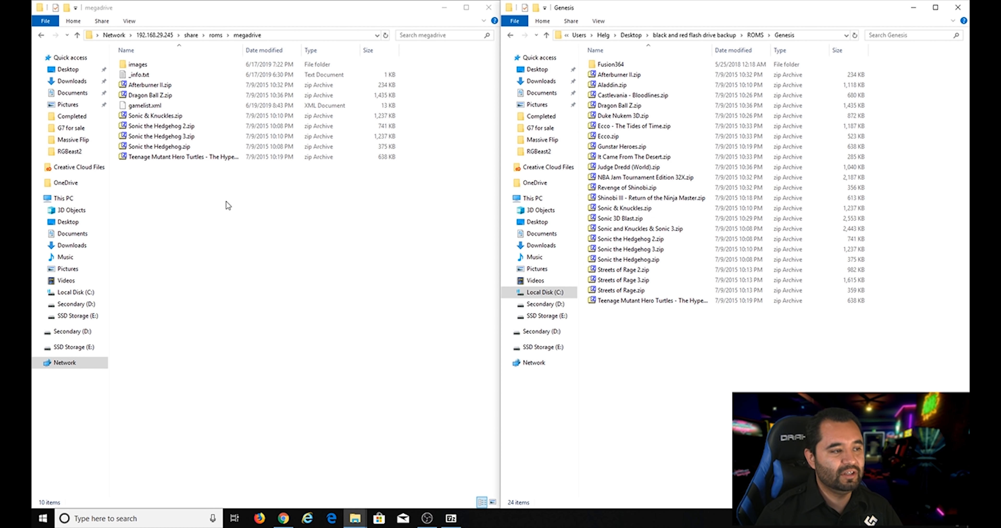
Copy Gunstar Heroes.zip into the megadrive share, then return to roms and find nes.
{"action": "left_click", "coordinate": [623, 270]}
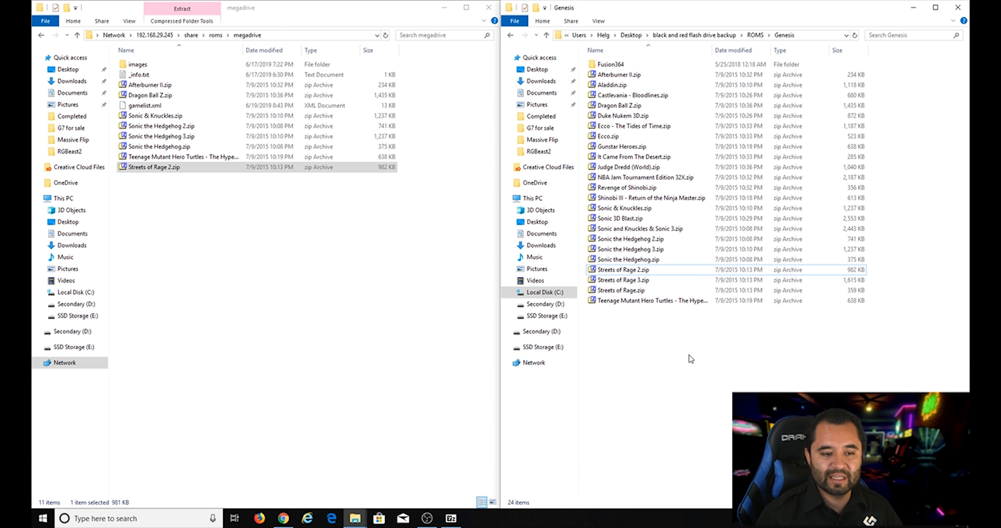
{"action": "mouse_move", "coordinate": [707, 355]}
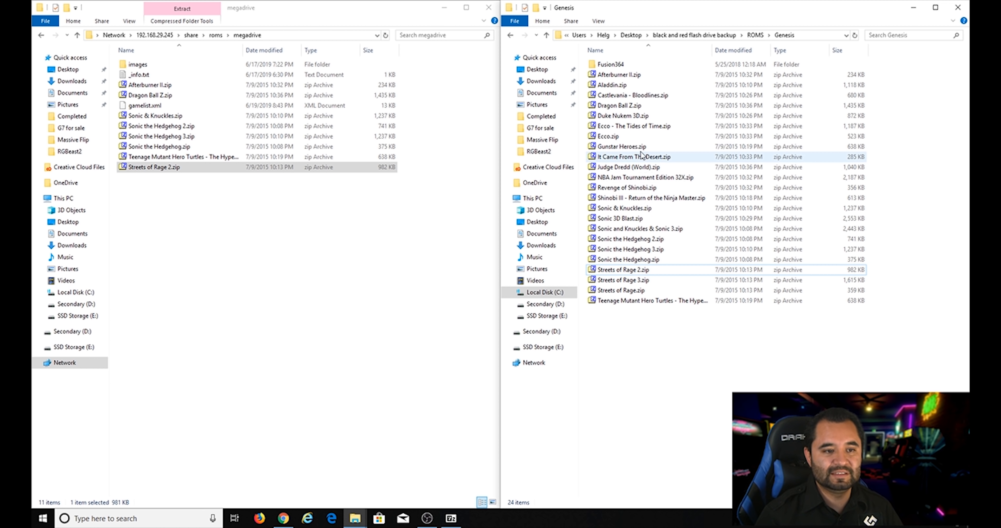
{"action": "left_click", "coordinate": [621, 147]}
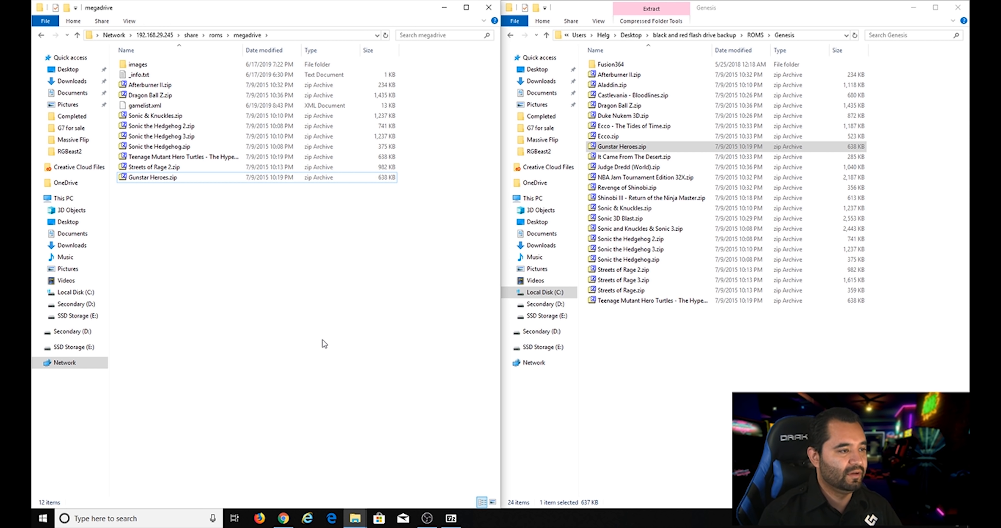
{"action": "left_click", "coordinate": [215, 35]}
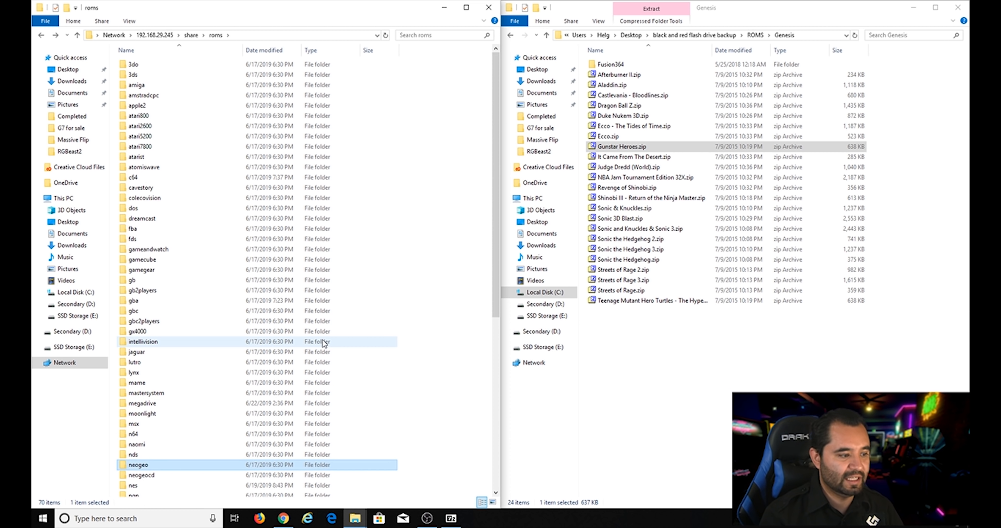
{"action": "left_click", "coordinate": [132, 455]}
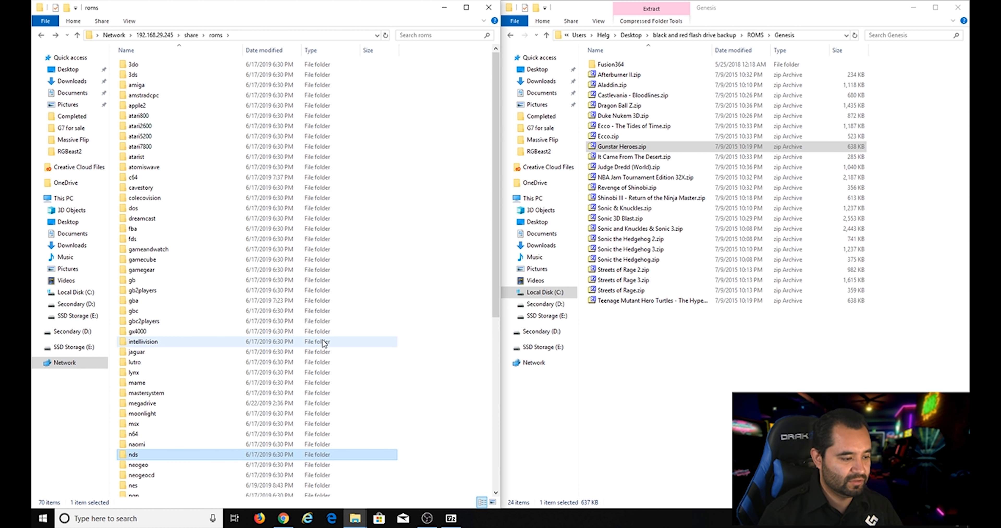
Pair the share's nes folder with the backup NES folder and drag ROMs across.
{"action": "double_click", "coordinate": [133, 486]}
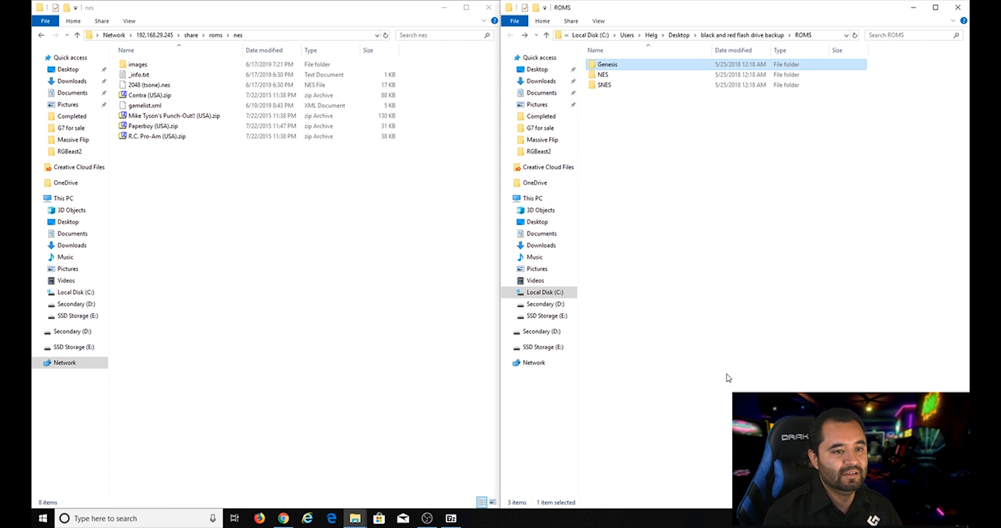
{"action": "double_click", "coordinate": [604, 75]}
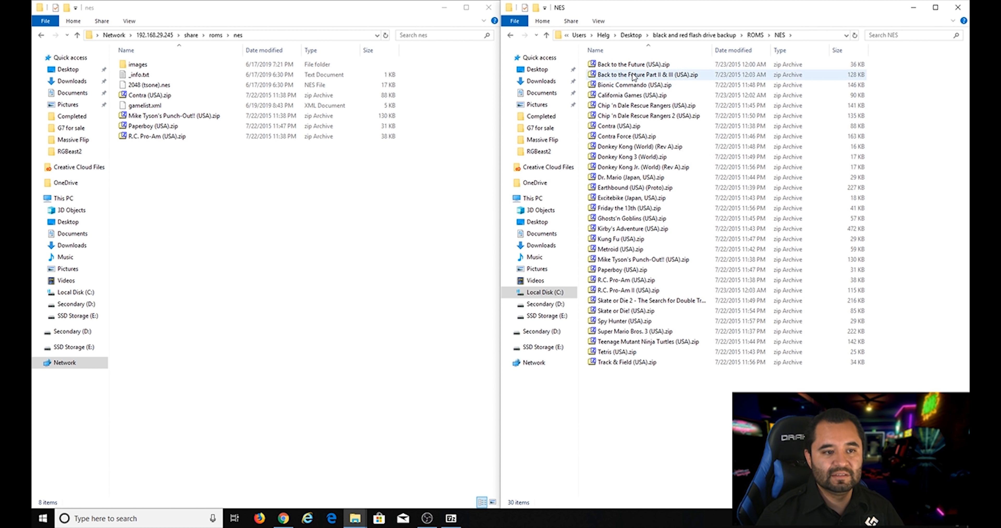
{"action": "left_click_drag", "start_coordinate": [642, 105], "coordinate": [334, 191]}
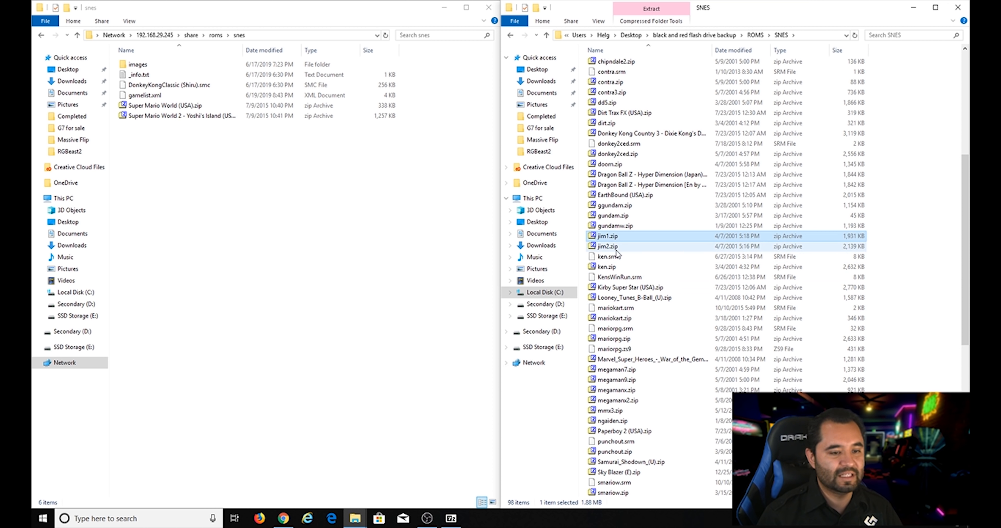
{"action": "mouse_move", "coordinate": [634, 240]}
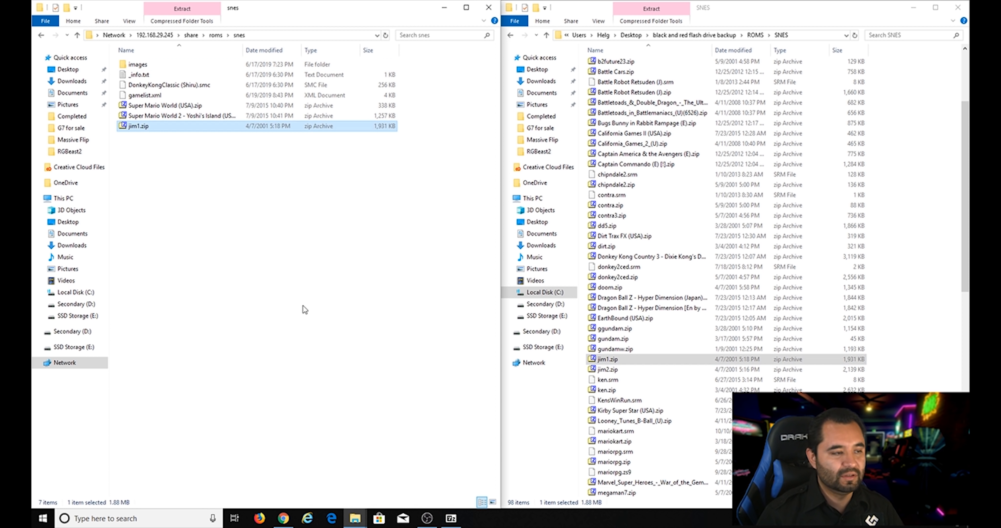
{"action": "mouse_move", "coordinate": [155, 134]}
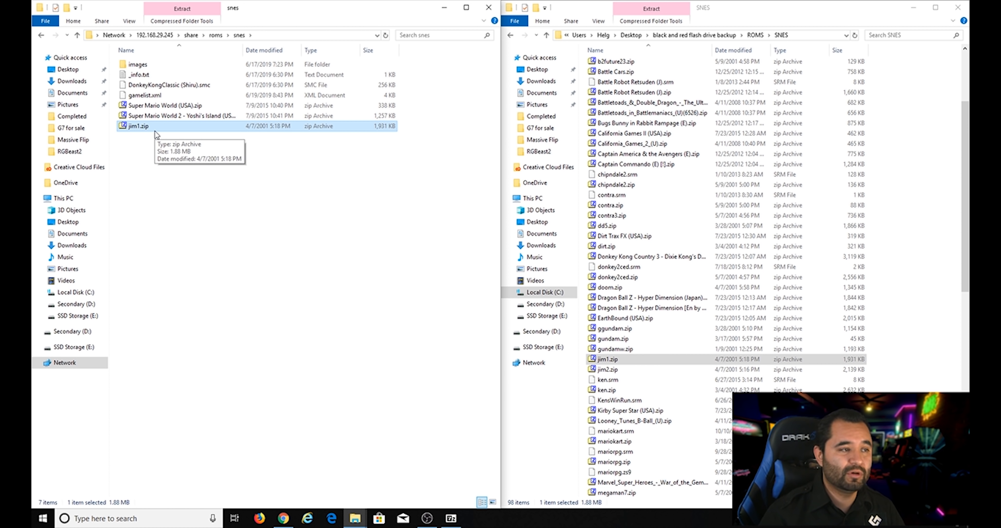
{"action": "mouse_move", "coordinate": [171, 136]}
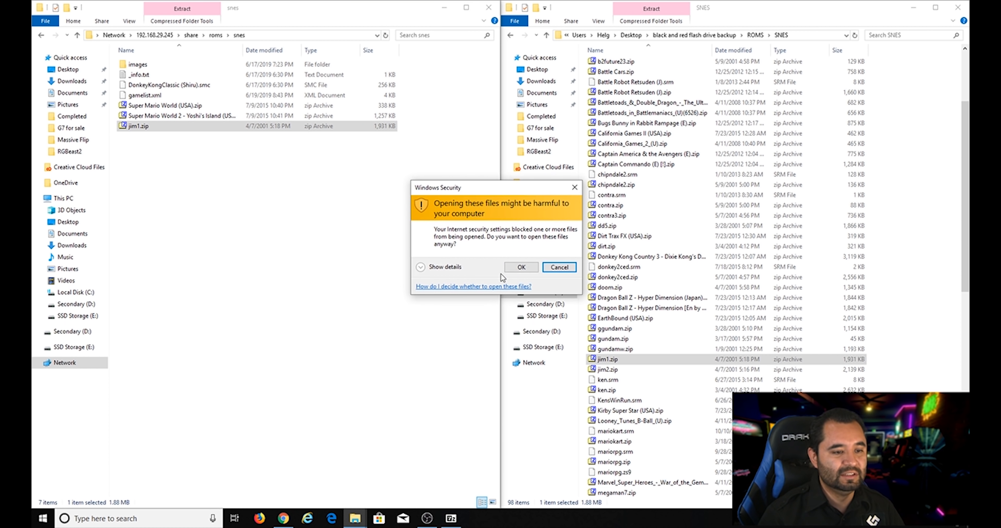
Dismiss the Windows Security prompt and rename jim1.zip to 'Earthworm Jim'.
{"action": "left_click", "coordinate": [521, 267]}
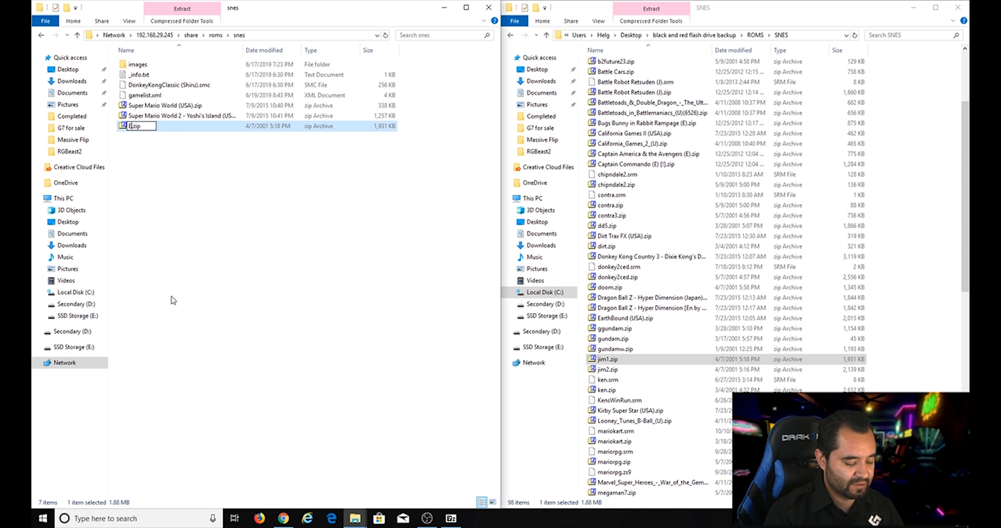
{"action": "type", "text": "Earthworm Jim"}
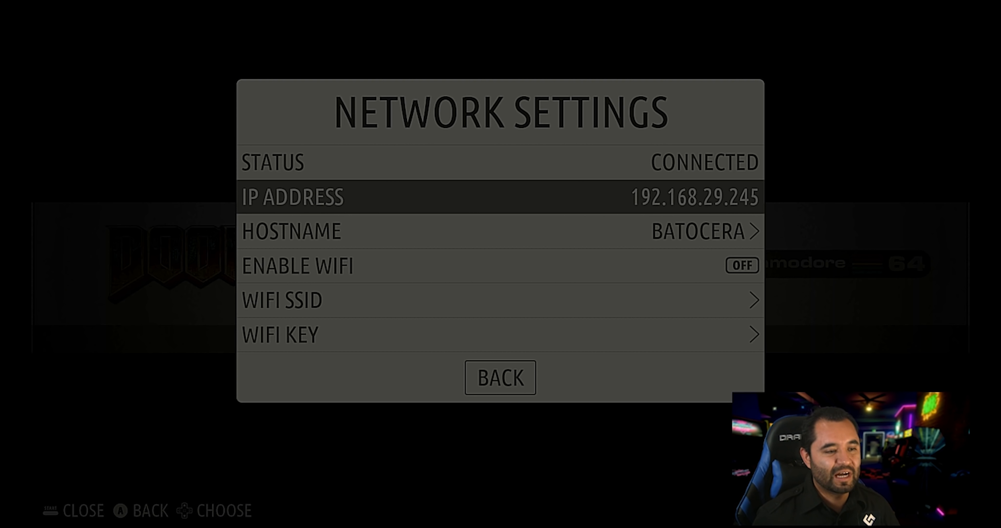
Leave Network Settings and select Update Games Lists in Games Settings, raising the confirmation.
{"action": "left_click", "coordinate": [499, 378]}
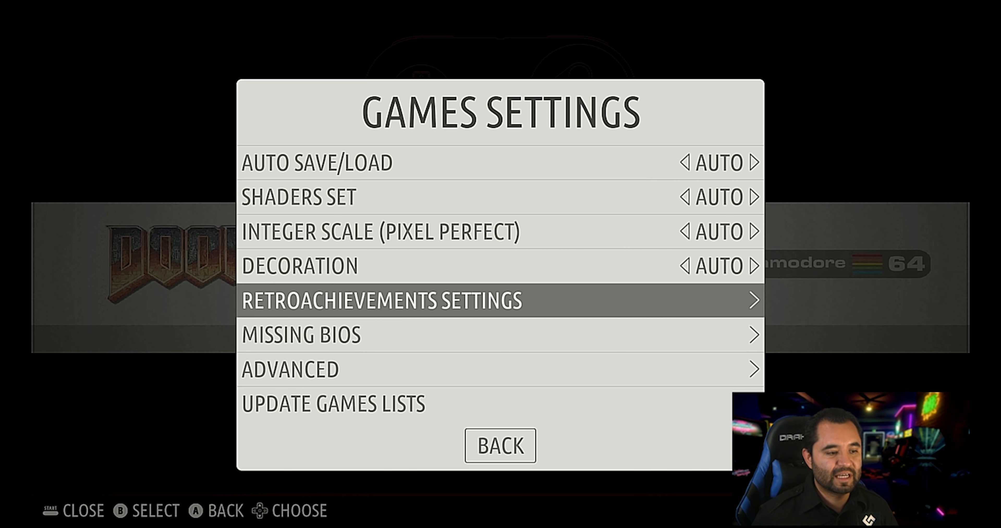
{"action": "key", "text": "Down"}
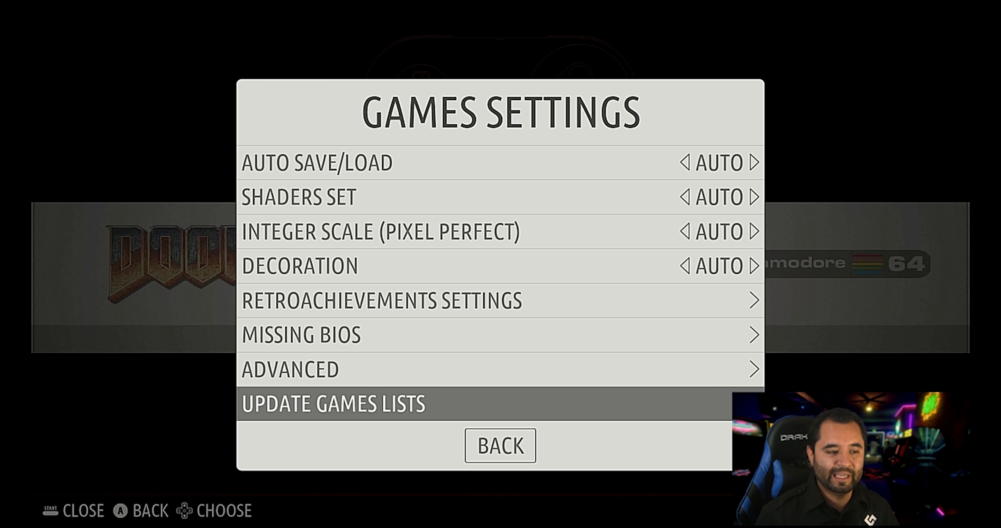
{"action": "key", "text": "Up"}
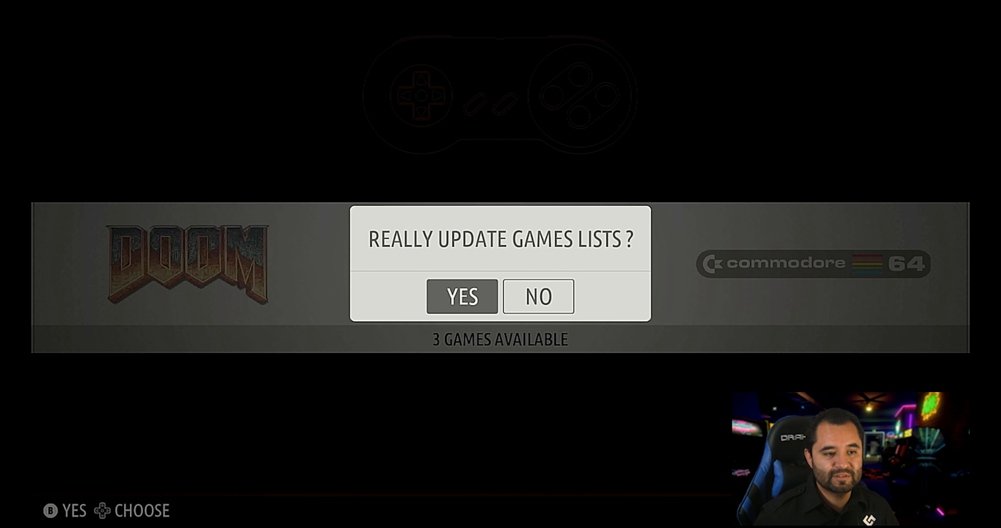
Confirm YES so the games lists refresh and Super Nintendo appears among the systems.
{"action": "left_click", "coordinate": [462, 298]}
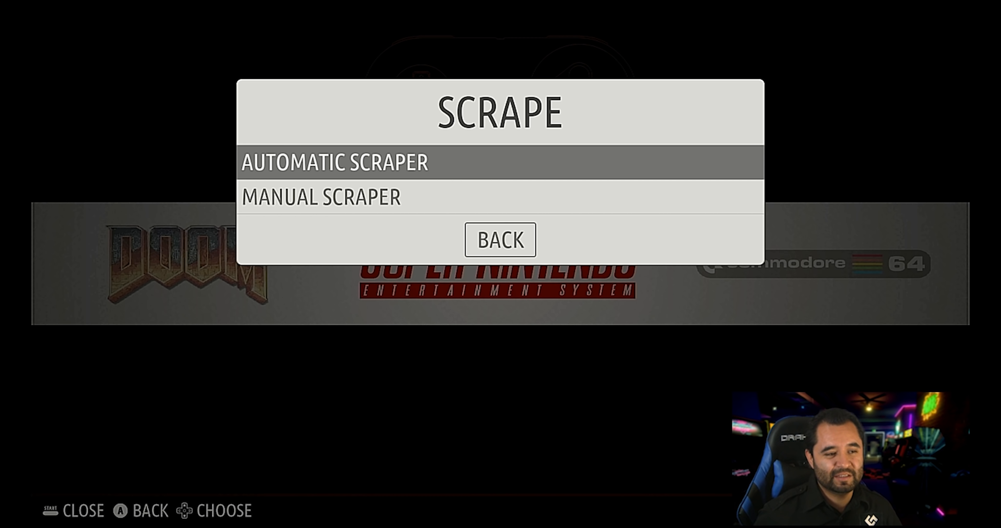
Start an automatic TheGamesDB scrape now for the six systems, keeping the missing-images filter.
{"action": "left_click", "coordinate": [320, 162]}
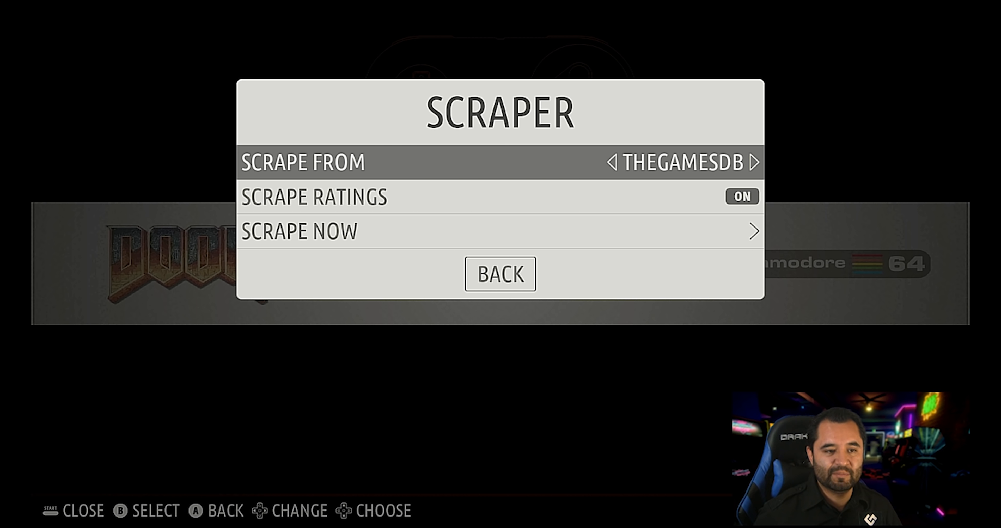
{"action": "key", "text": "Down"}
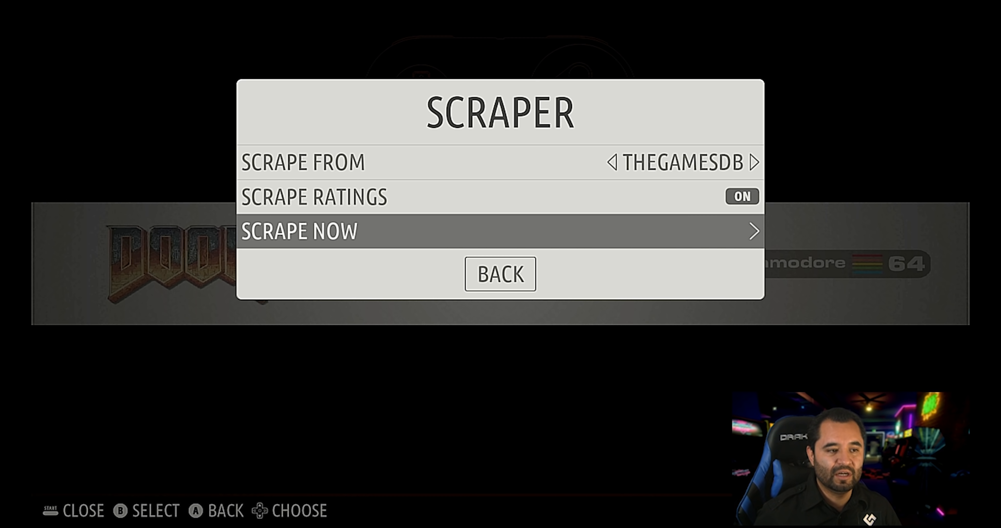
{"action": "left_click", "coordinate": [500, 234]}
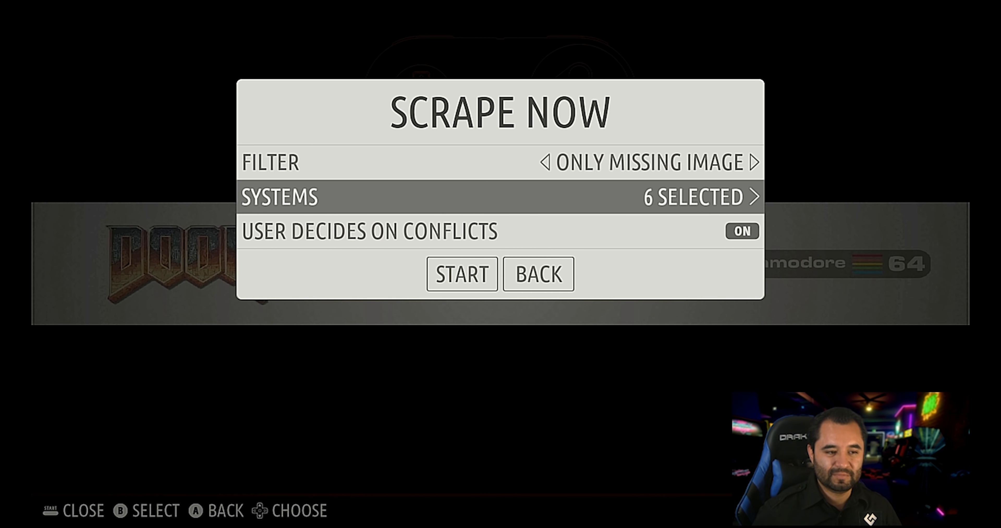
{"action": "key", "text": "Down"}
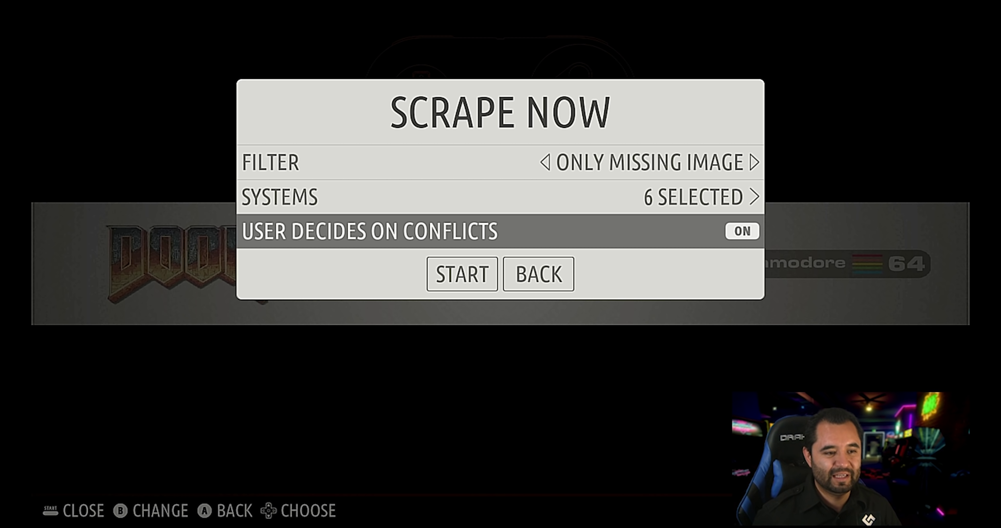
{"action": "left_click", "coordinate": [539, 274]}
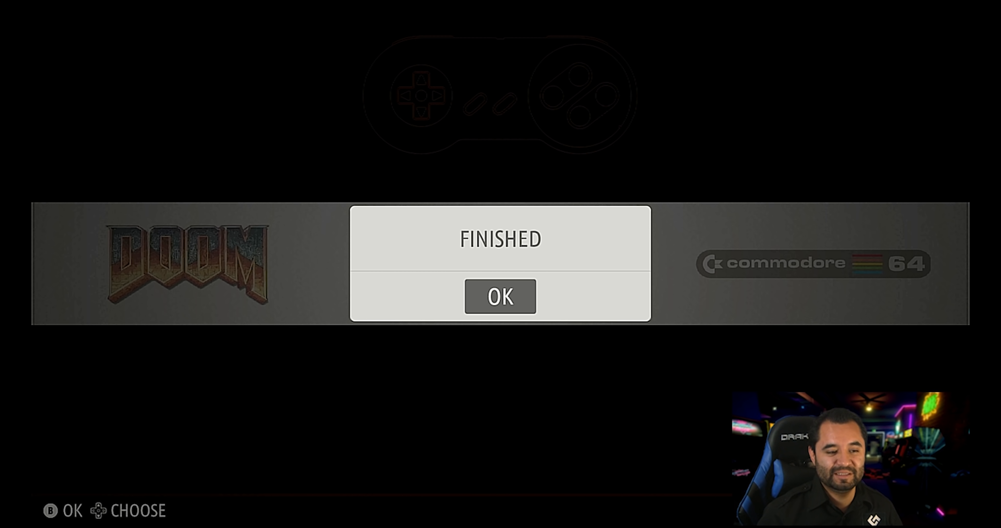
Acknowledge the finished scrape and show the Super Nintendo list with Earthworm Jim among four games.
{"action": "left_click", "coordinate": [500, 298]}
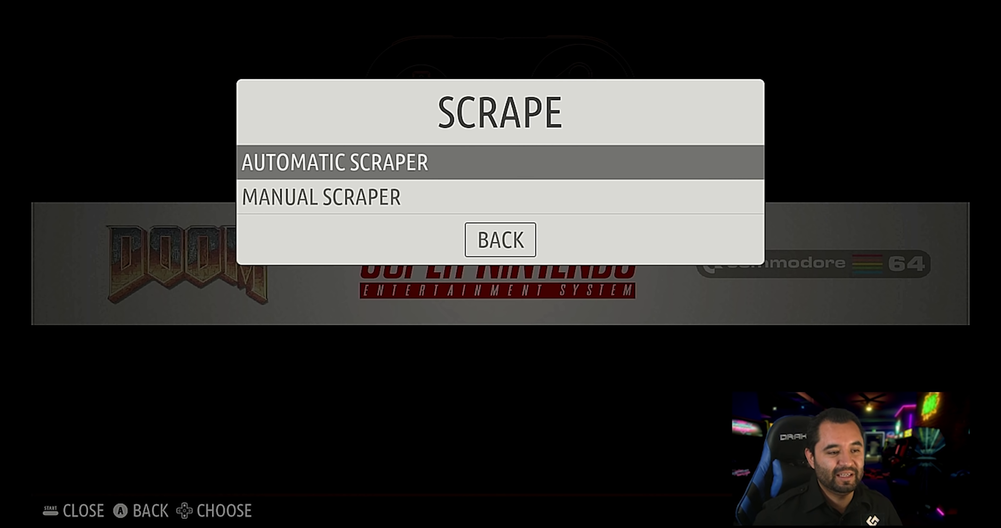
{"action": "left_click", "coordinate": [499, 240]}
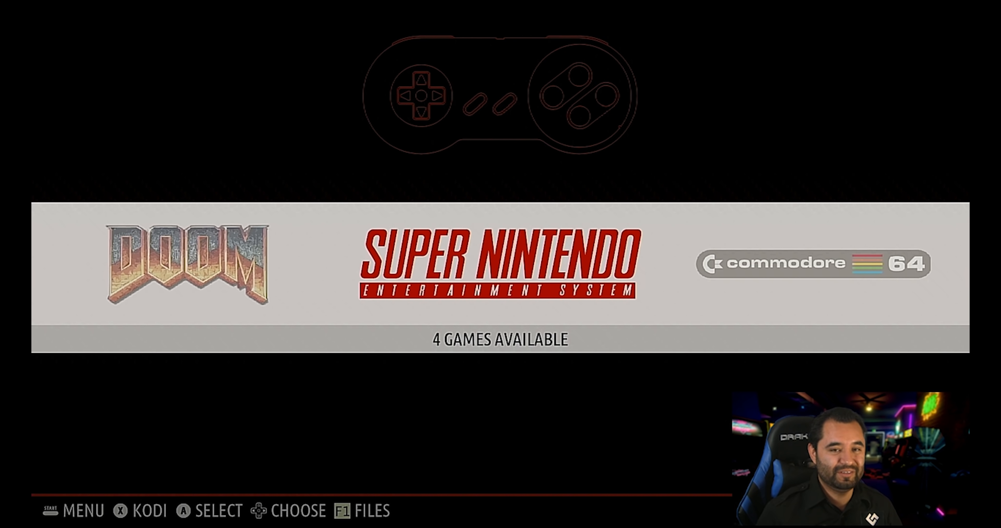
{"action": "left_click", "coordinate": [500, 262]}
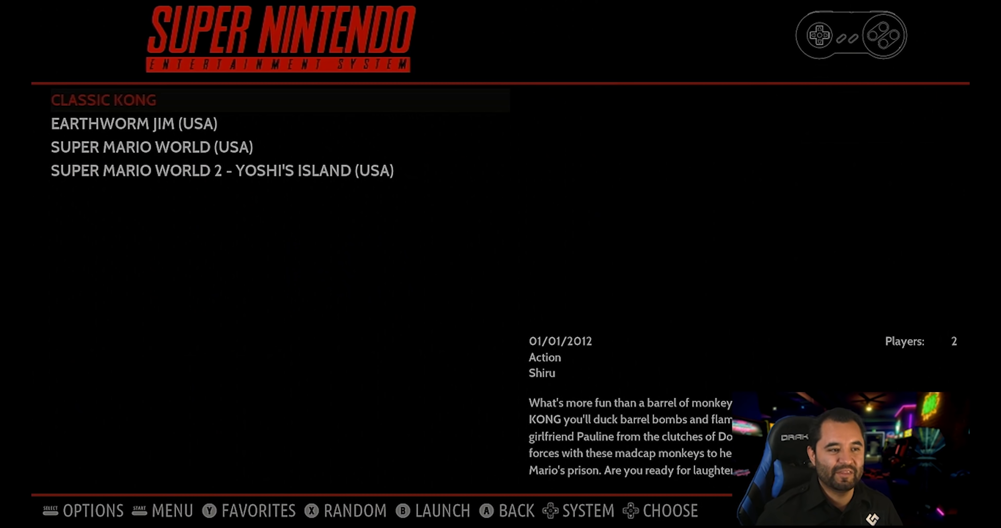